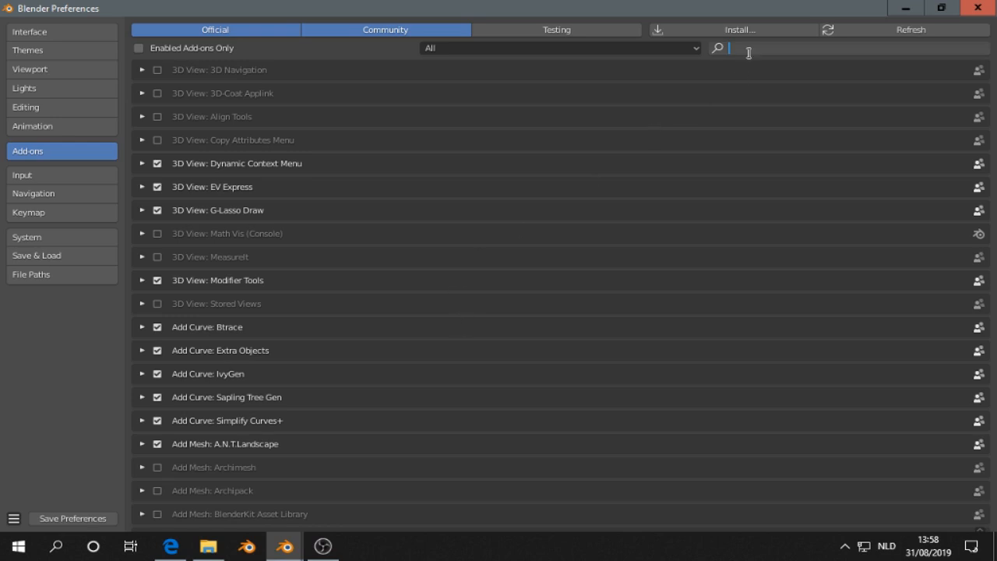
Filter the add-on list with 'anim' to reveal the enabled Animation: AnimAll entry.
type("anim")
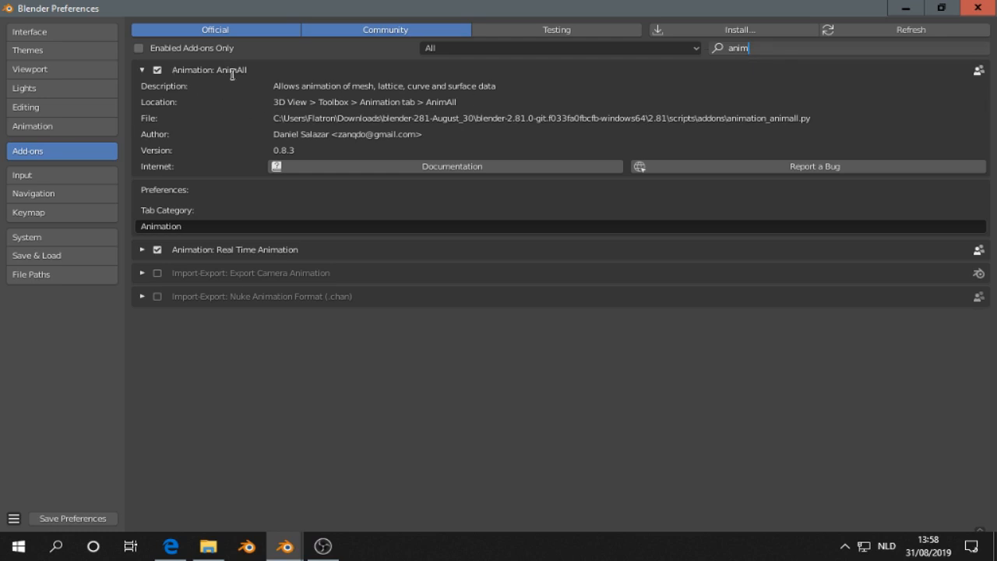
mouse_move(424, 215)
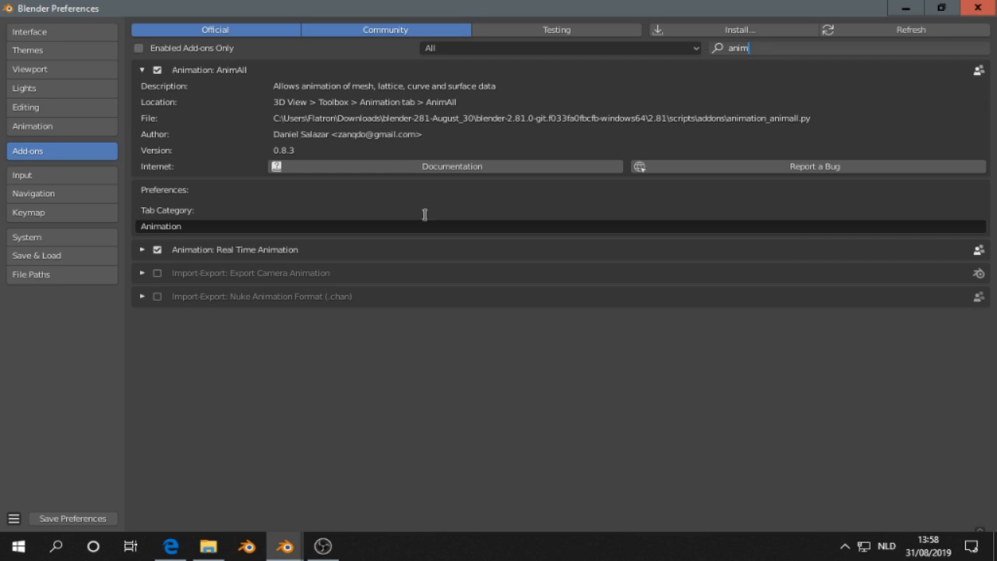
mouse_move(498, 119)
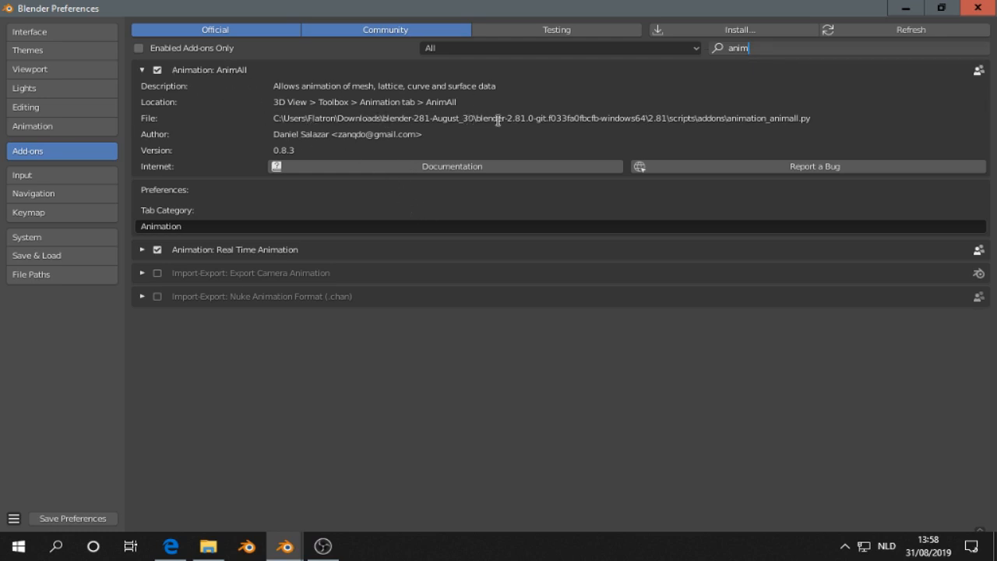
mouse_move(387, 123)
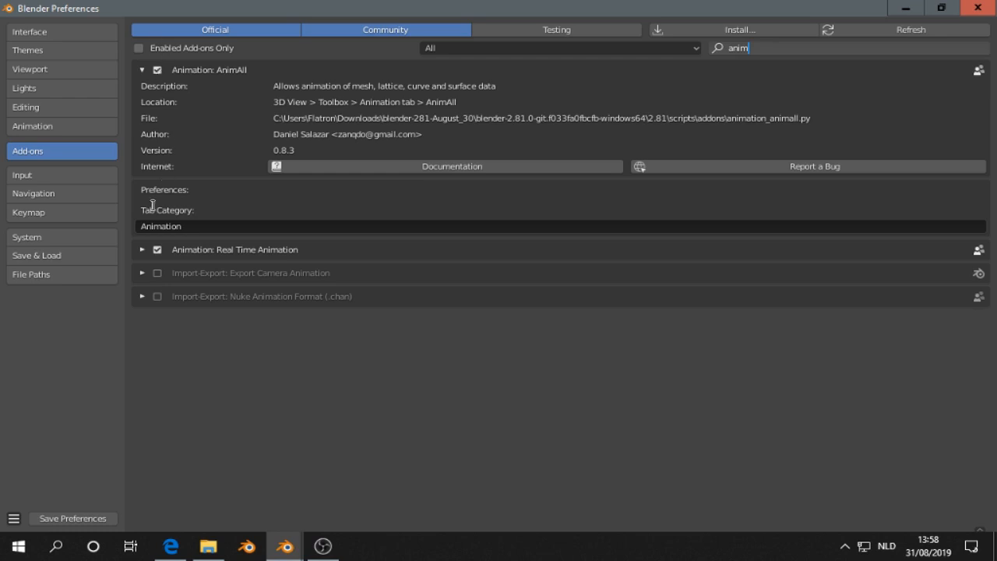
mouse_move(847, 56)
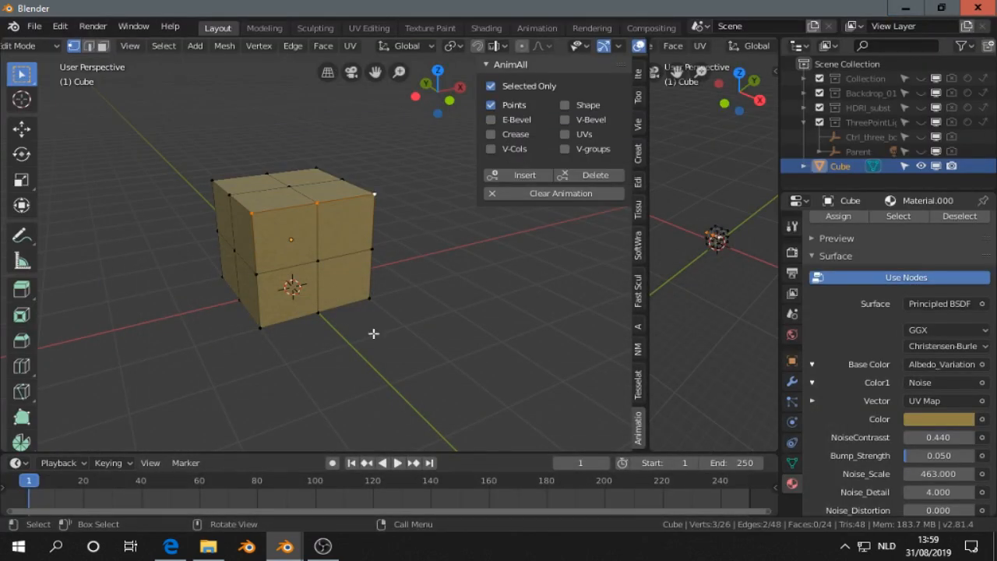
mouse_move(315, 257)
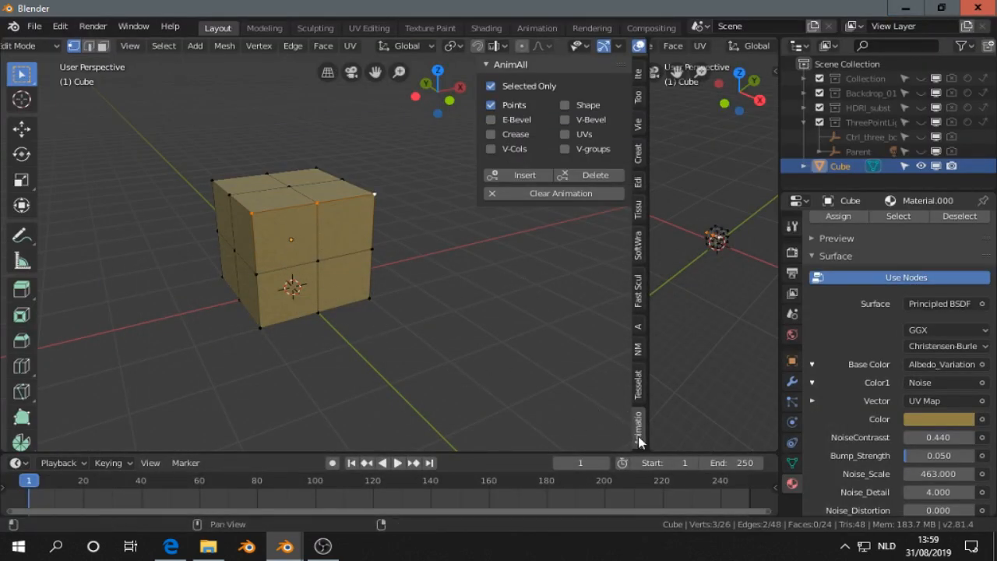
mouse_move(564, 150)
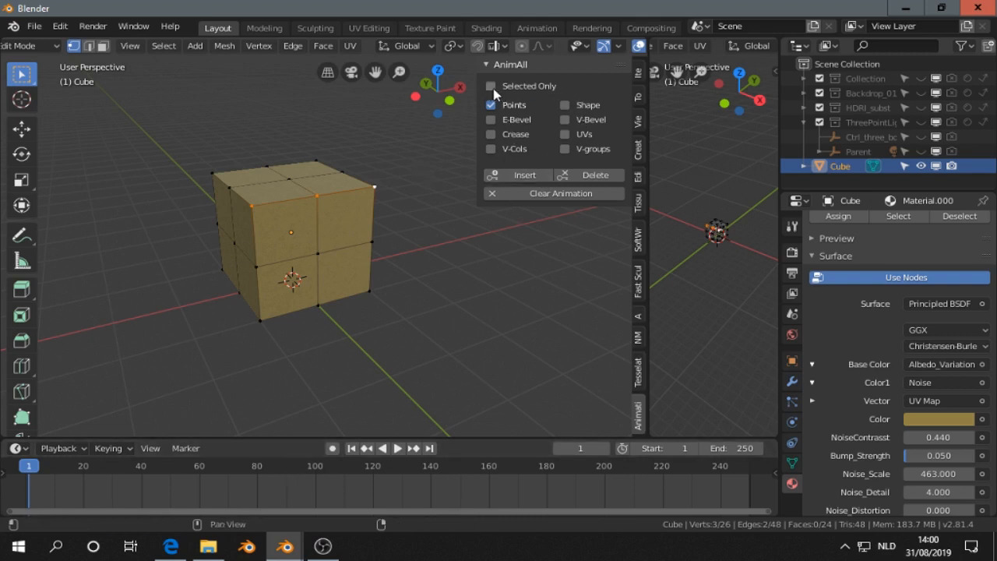
Limit AnimAll keying to selected vertices, then play back the point animation twice.
left_click(491, 86)
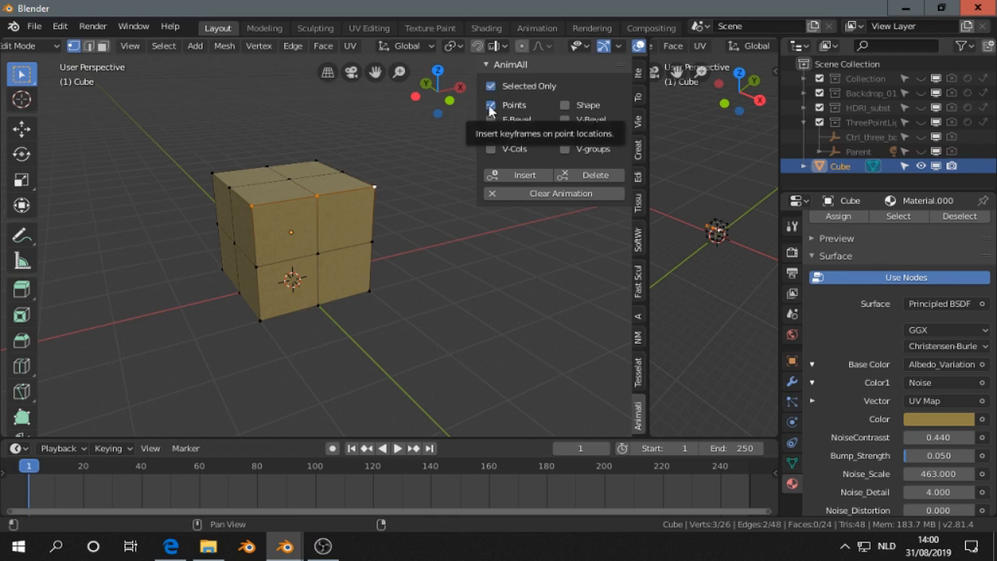
mouse_move(489, 115)
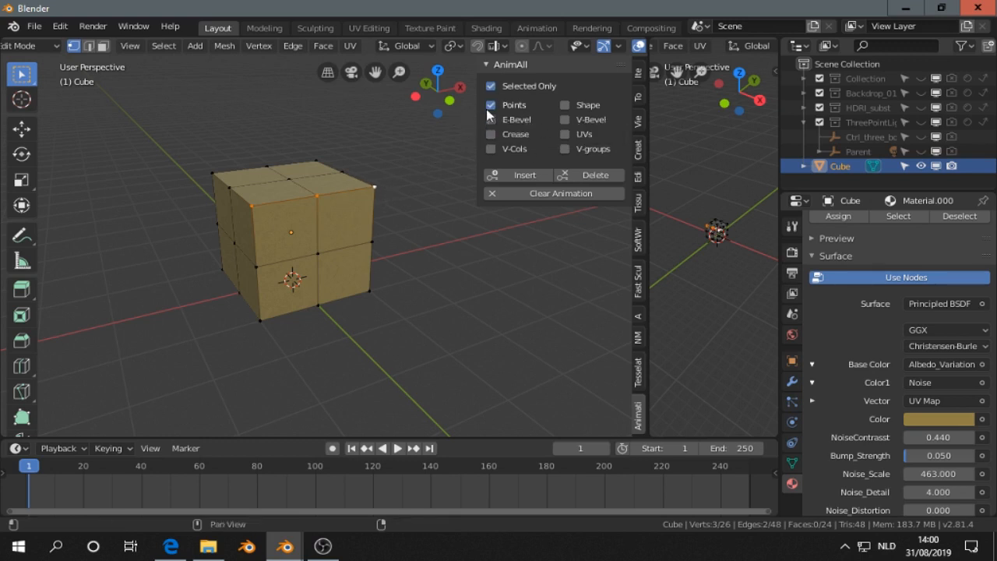
mouse_move(316, 217)
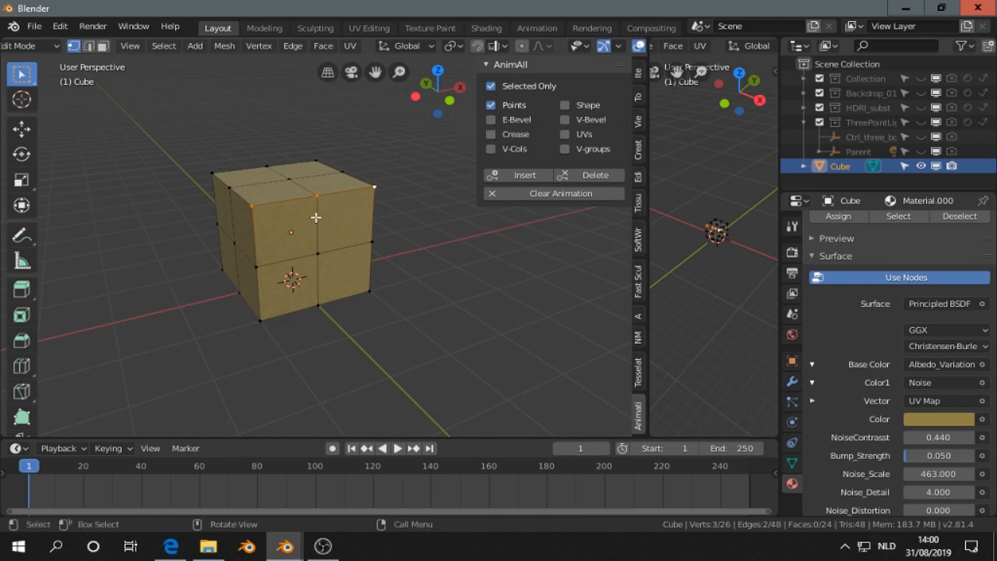
mouse_move(384, 195)
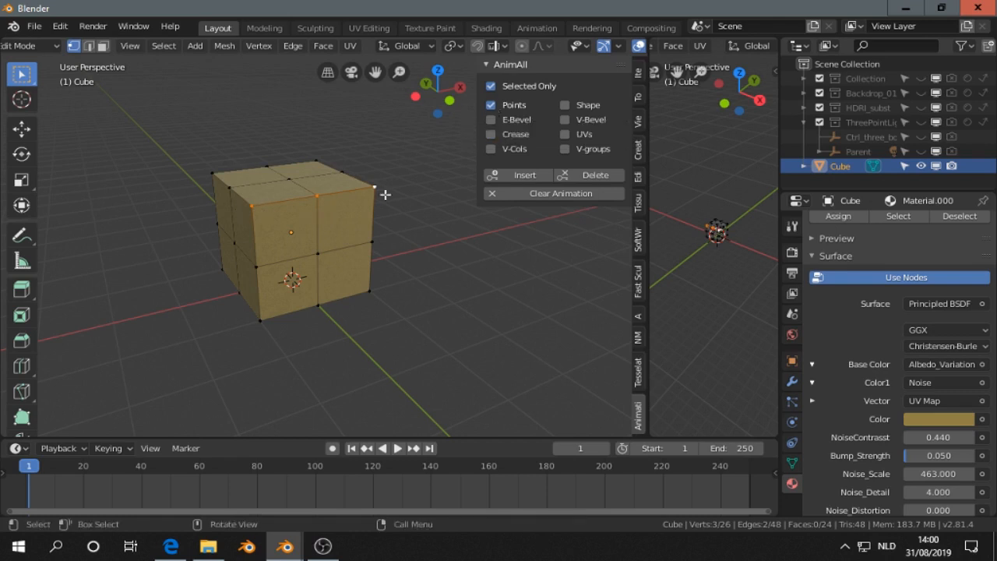
mouse_move(521, 177)
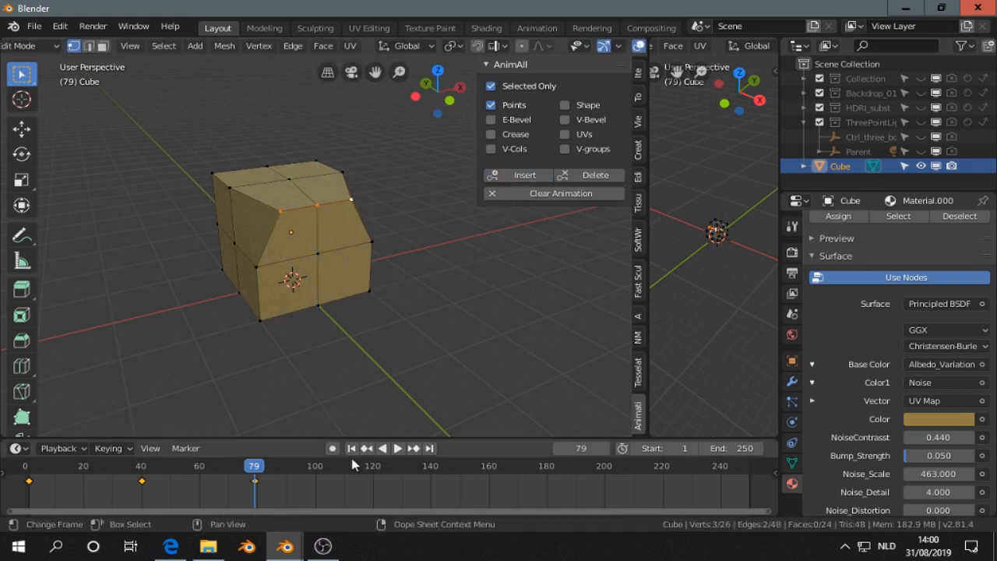
left_click(396, 448)
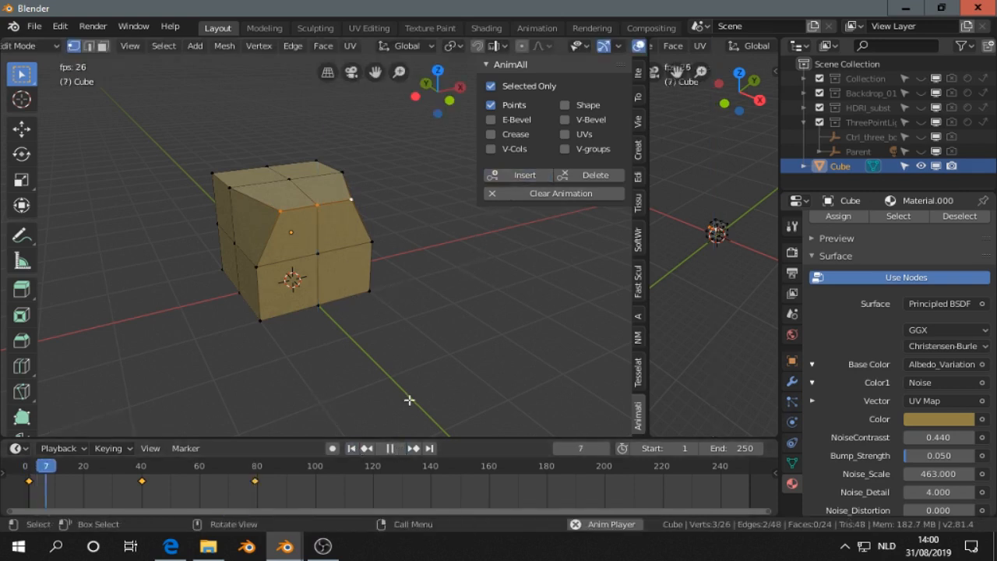
left_click(389, 447)
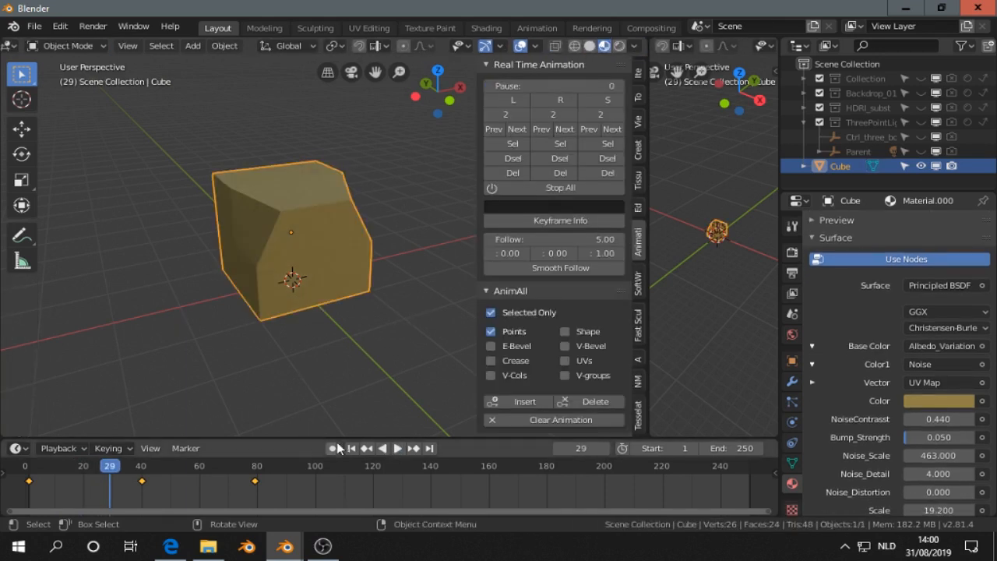
left_click(397, 448)
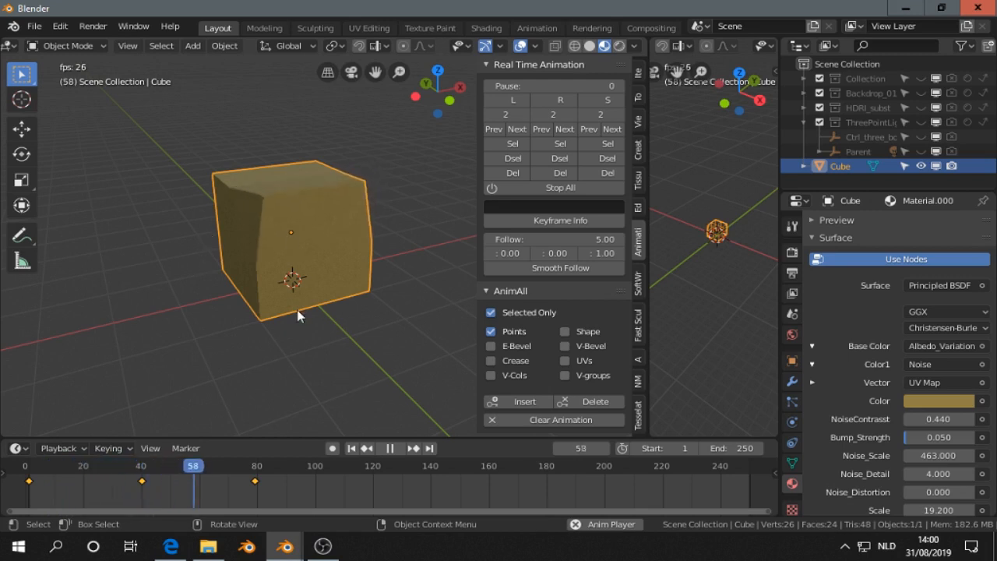
key("Tab")
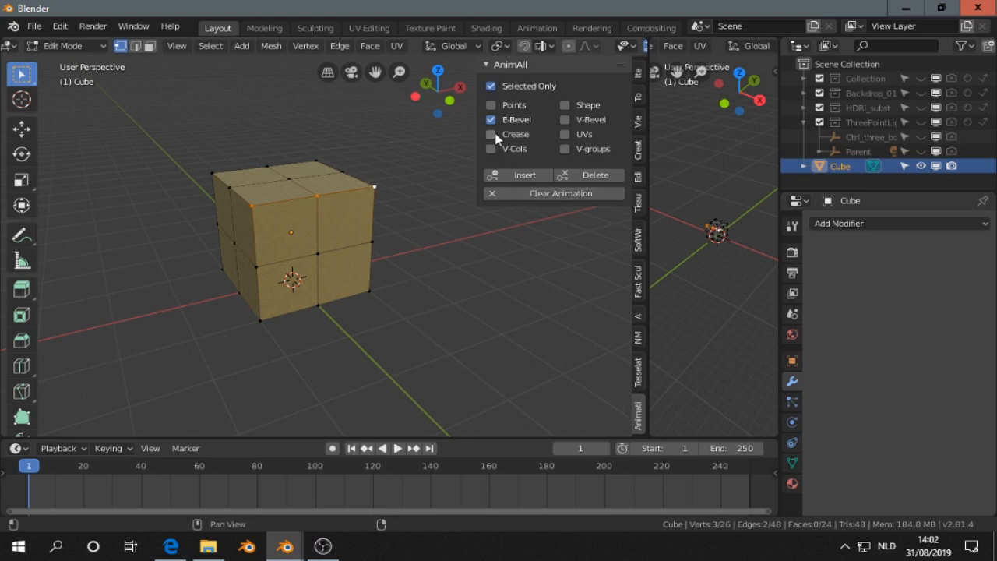
mouse_move(490, 125)
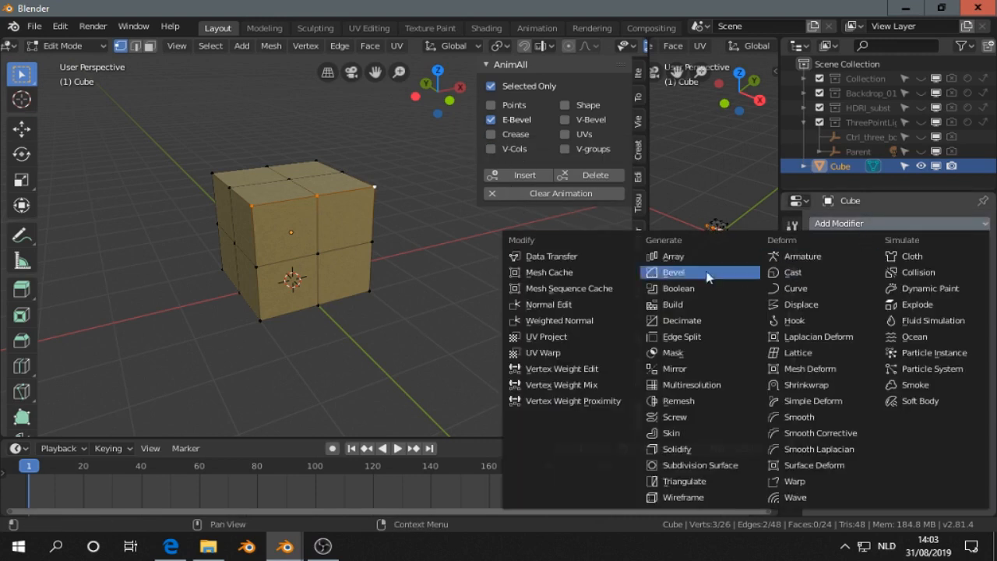
Add a Bevel modifier to the cube with Limit Method set to Weight.
left_click(672, 271)
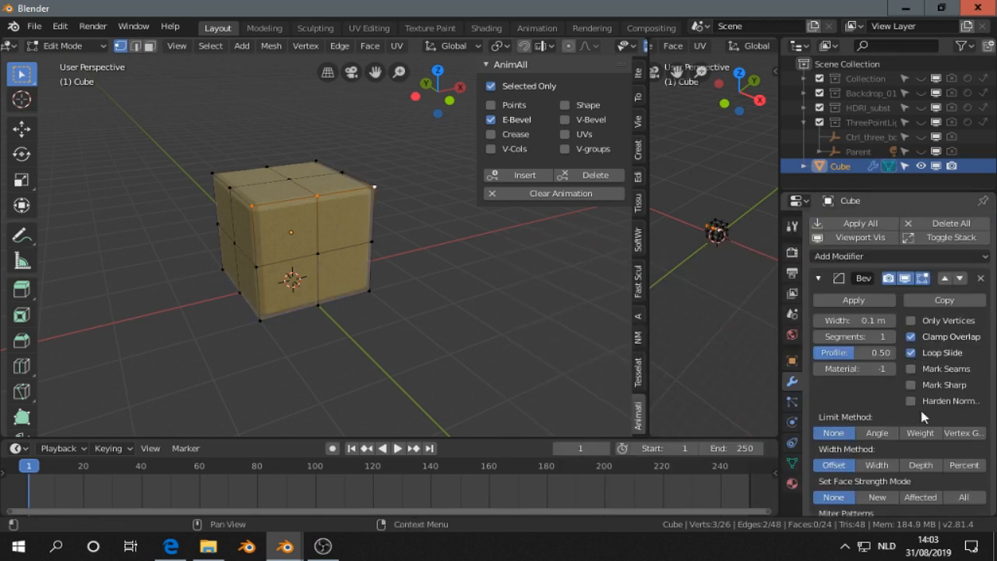
left_click(920, 433)
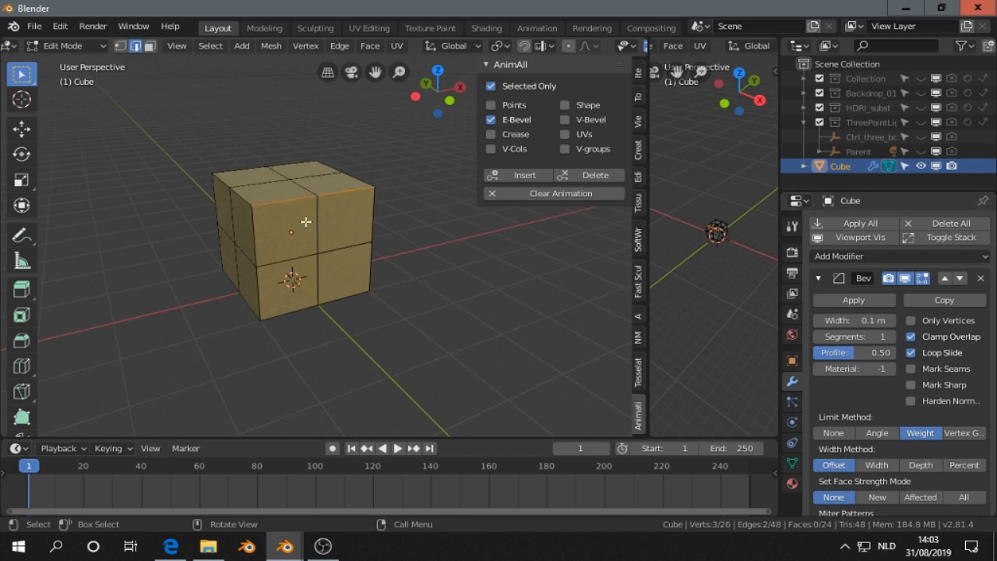
mouse_move(328, 229)
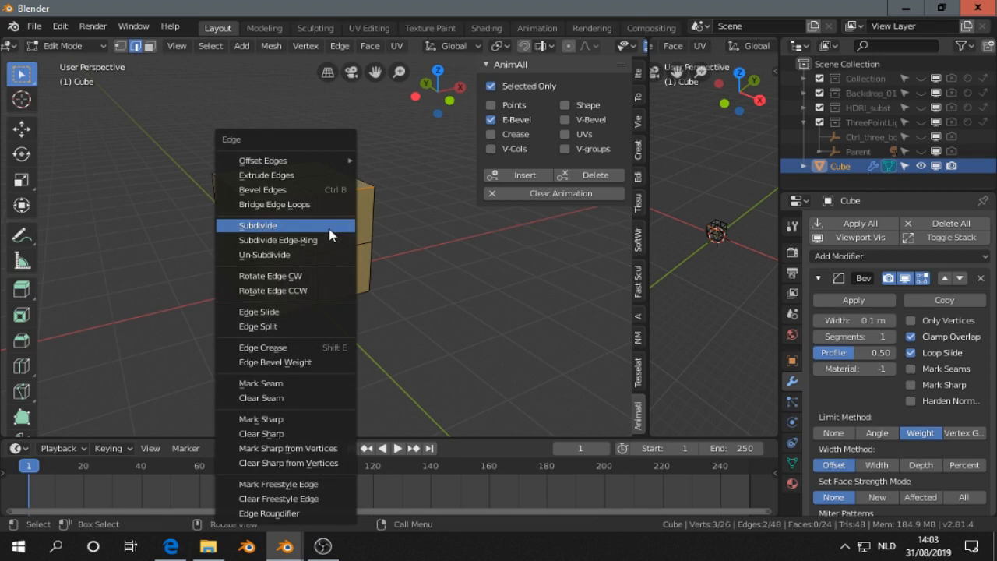
mouse_move(292, 366)
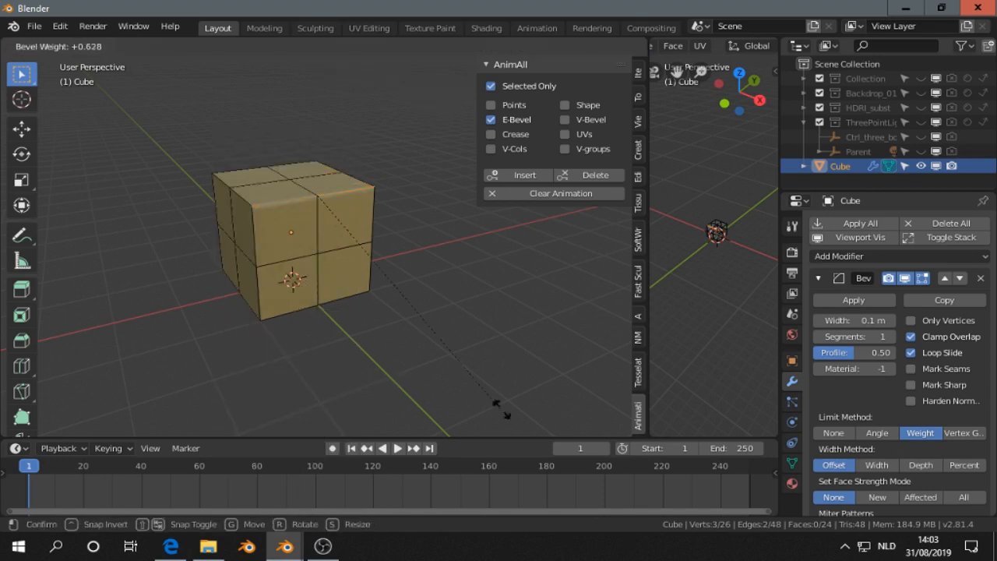
Set the top edges' bevel weight at frame 1, lower it at frame 38, then go to frame 80.
left_click_drag(505, 414, 428, 344)
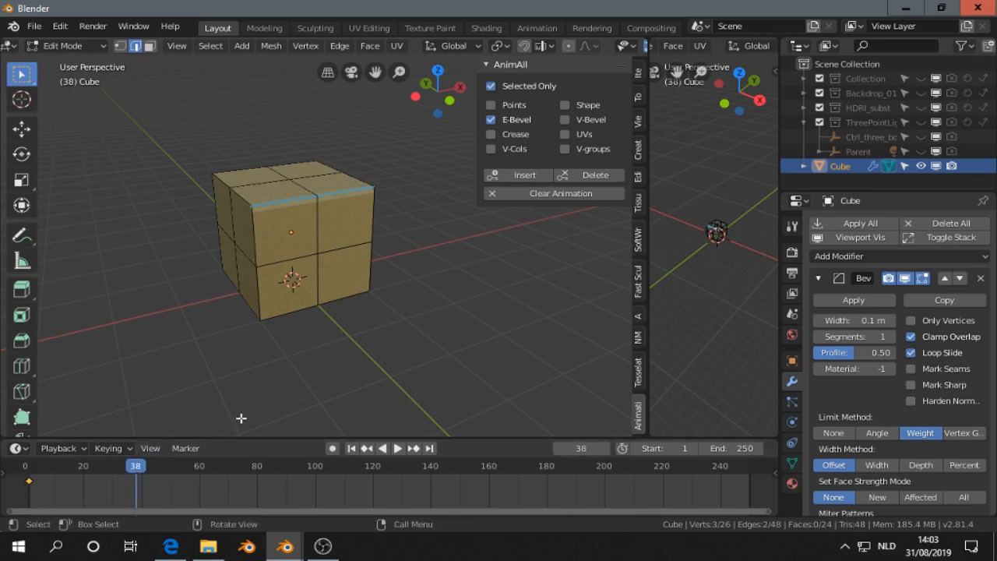
mouse_move(442, 304)
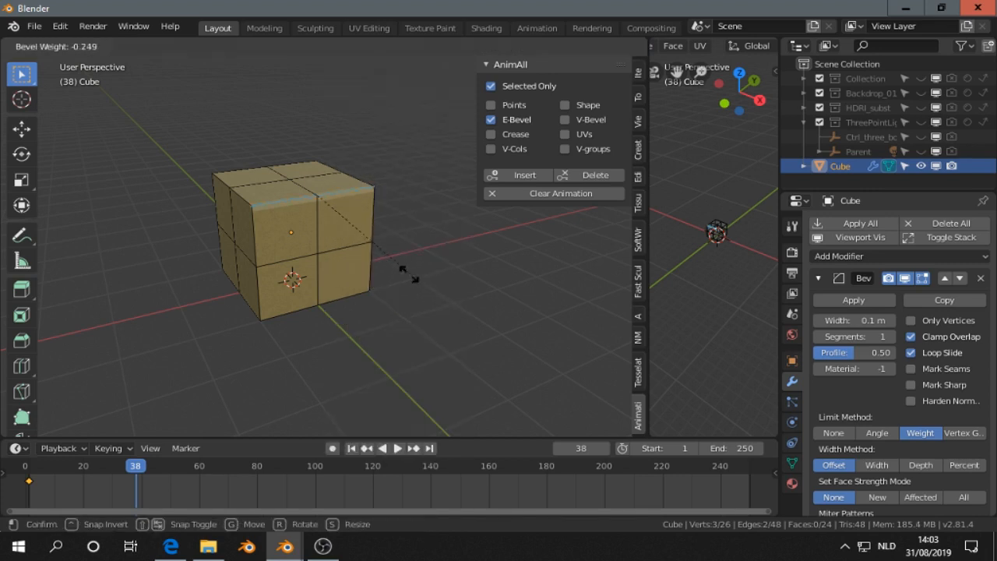
left_click_drag(409, 277, 335, 206)
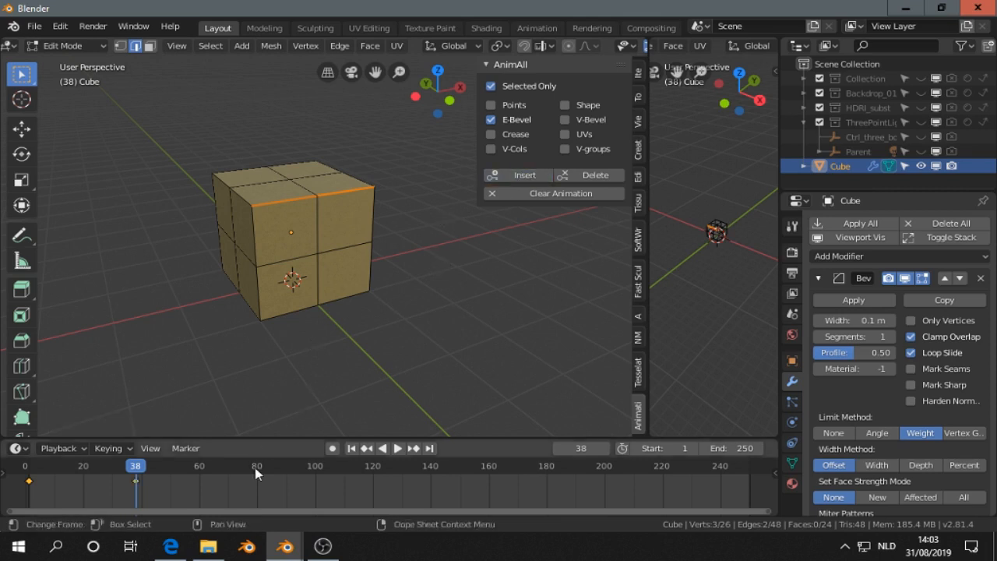
left_click(257, 465)
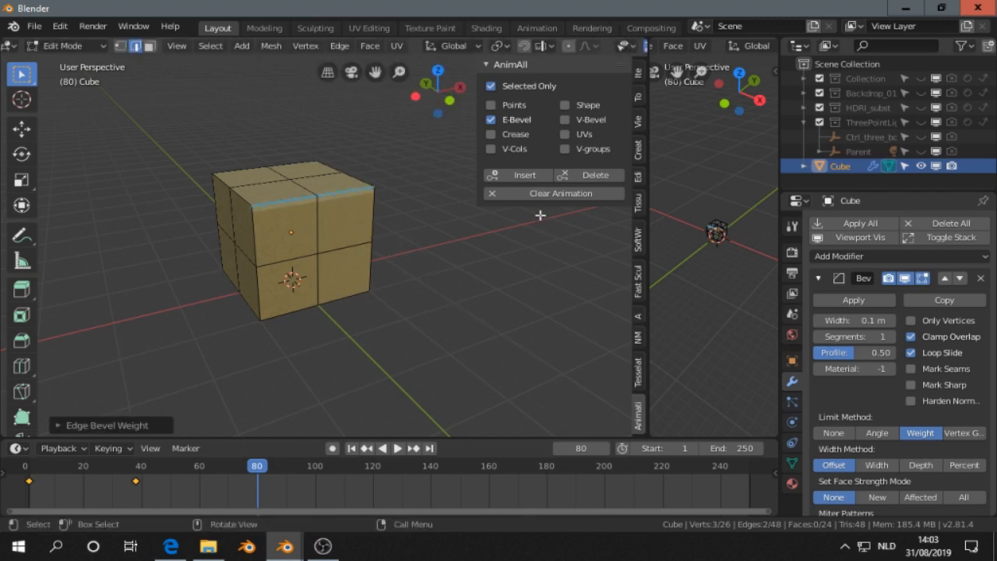
mouse_move(405, 262)
type("80")
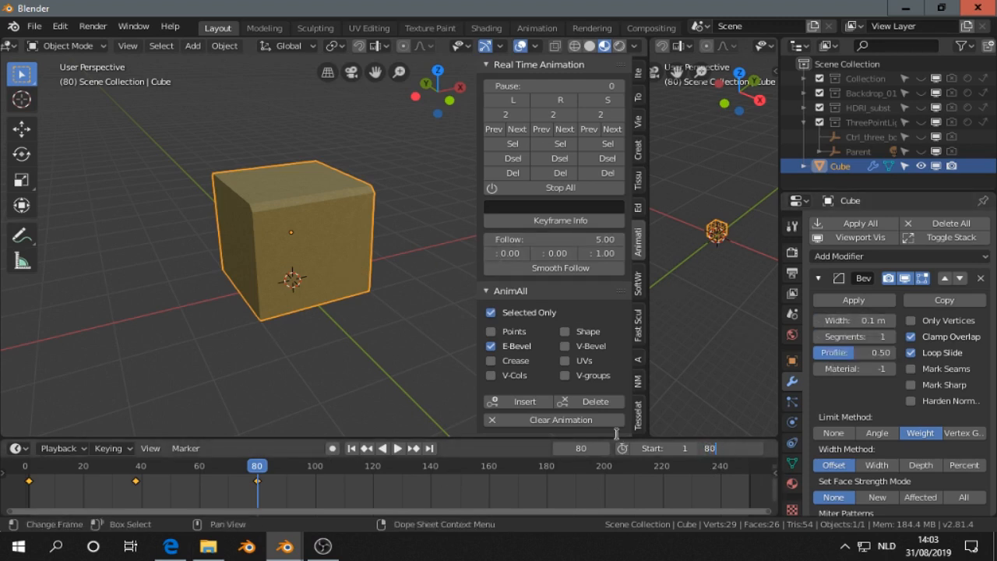
Rewind to the start and play the bevel animation, then stop it.
left_click(351, 448)
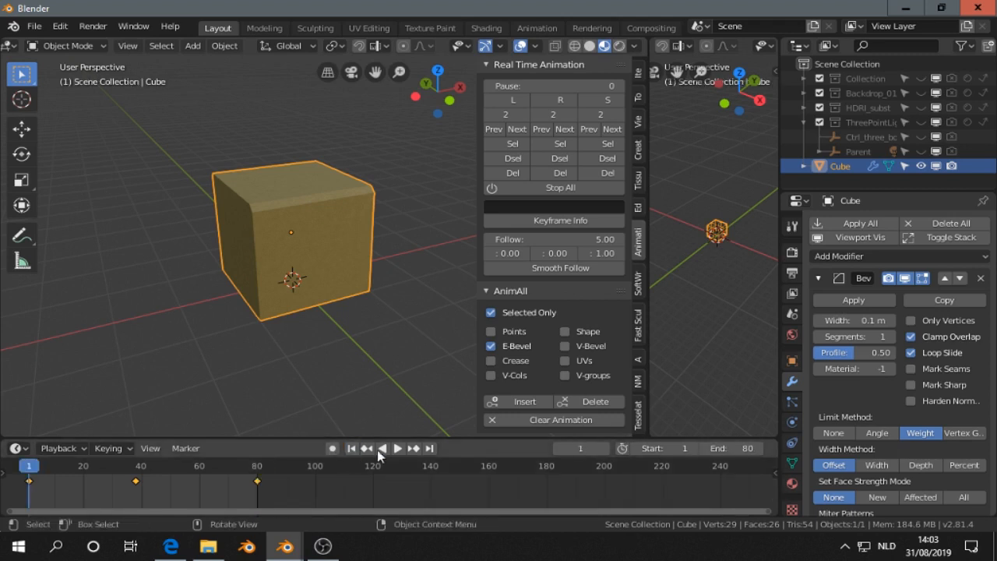
left_click(396, 447)
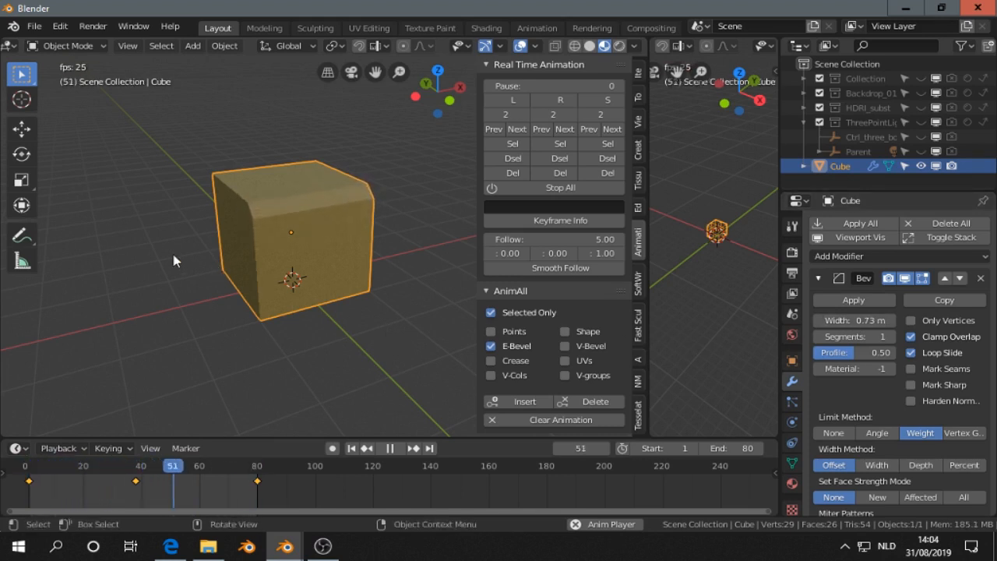
left_click(883, 336)
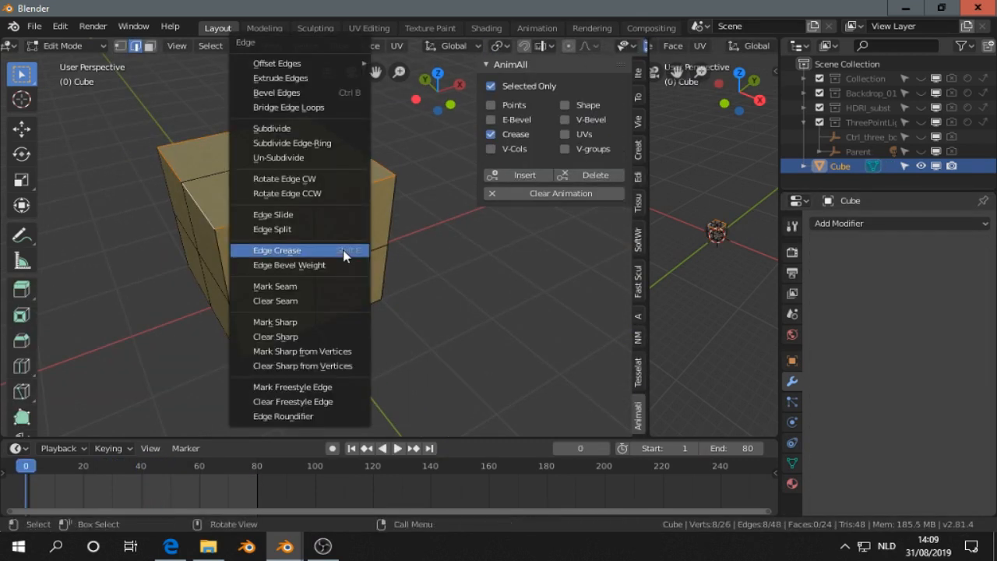
Crease the top edges, keyframe the crease at frame 40 and set a new crease value.
left_click(278, 250)
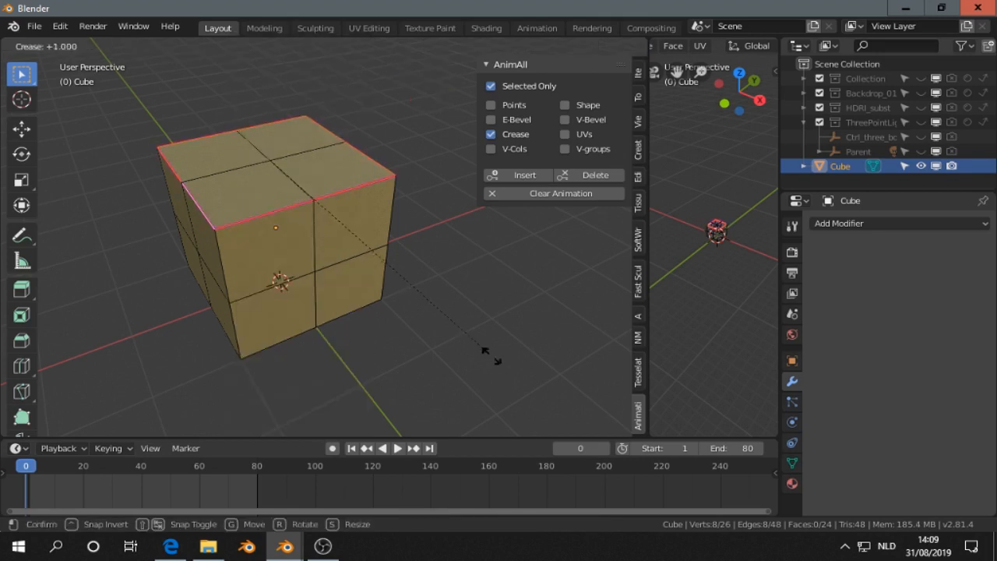
mouse_move(444, 316)
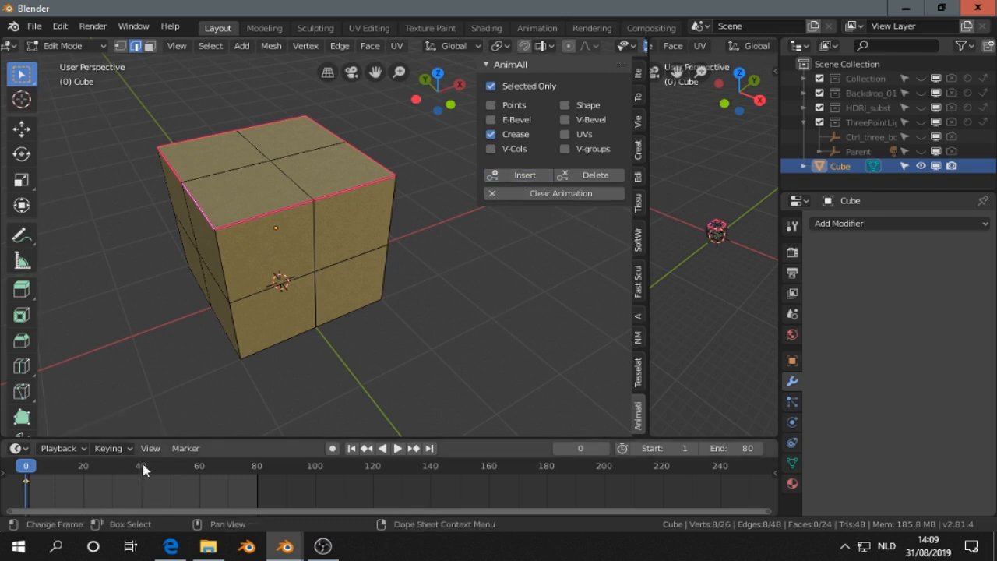
left_click(140, 466)
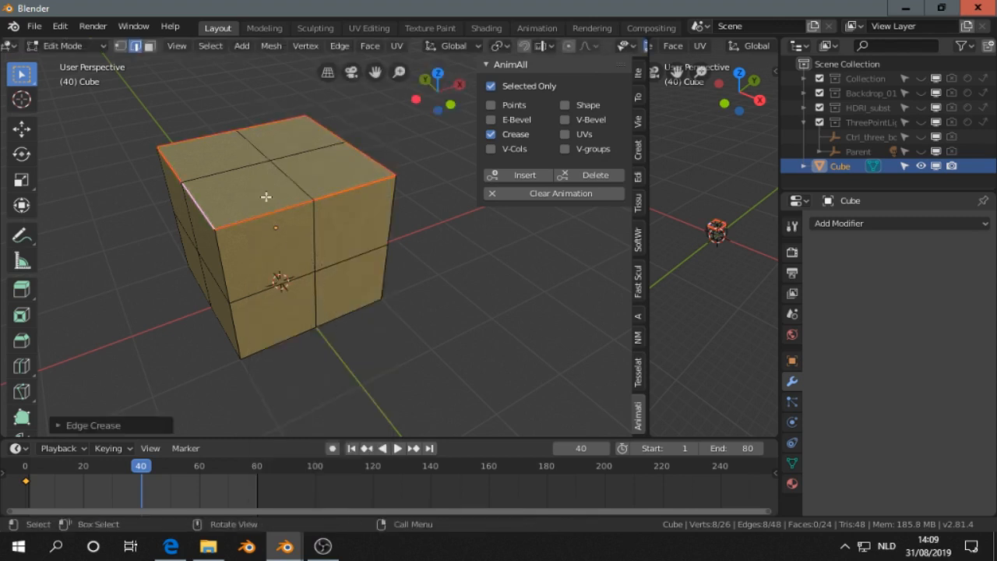
left_click(517, 174)
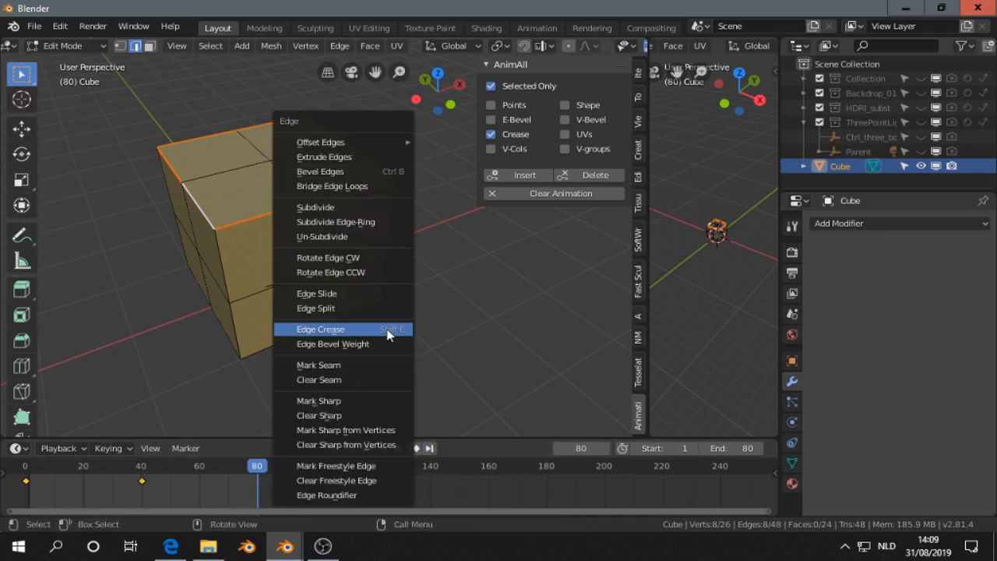
left_click(321, 329)
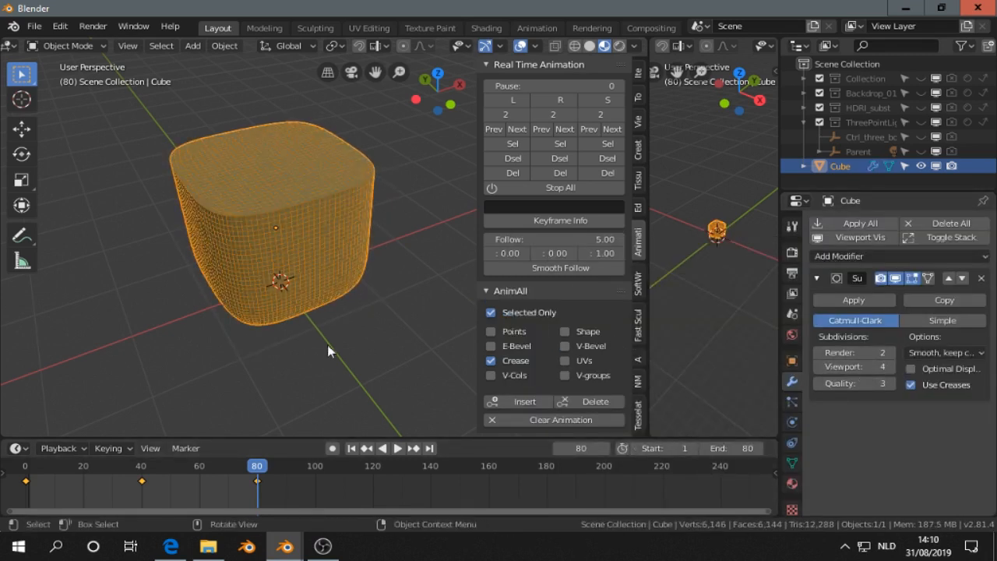
Play the crease animation on the subdivided cube, then stop it.
left_click(396, 447)
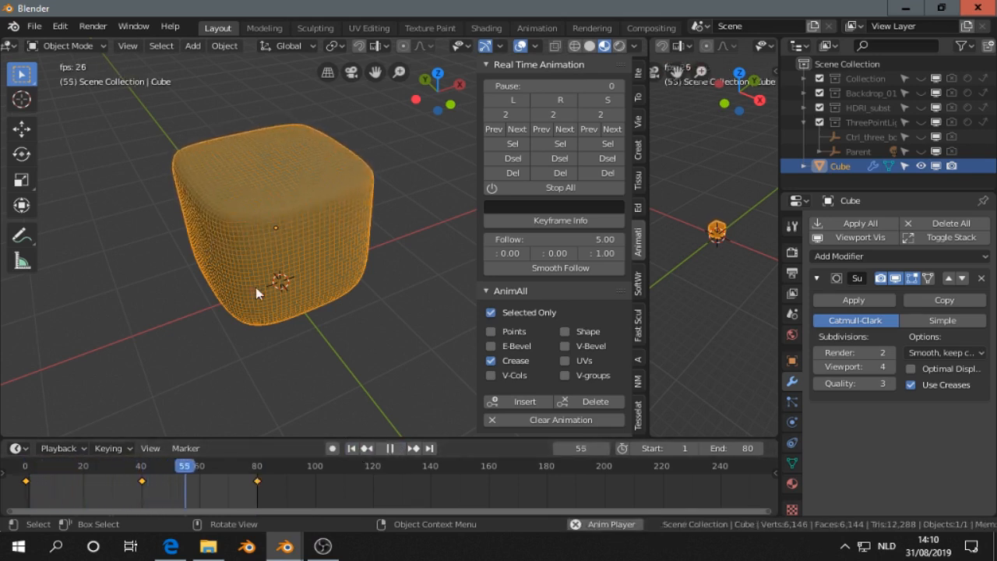
left_click(389, 448)
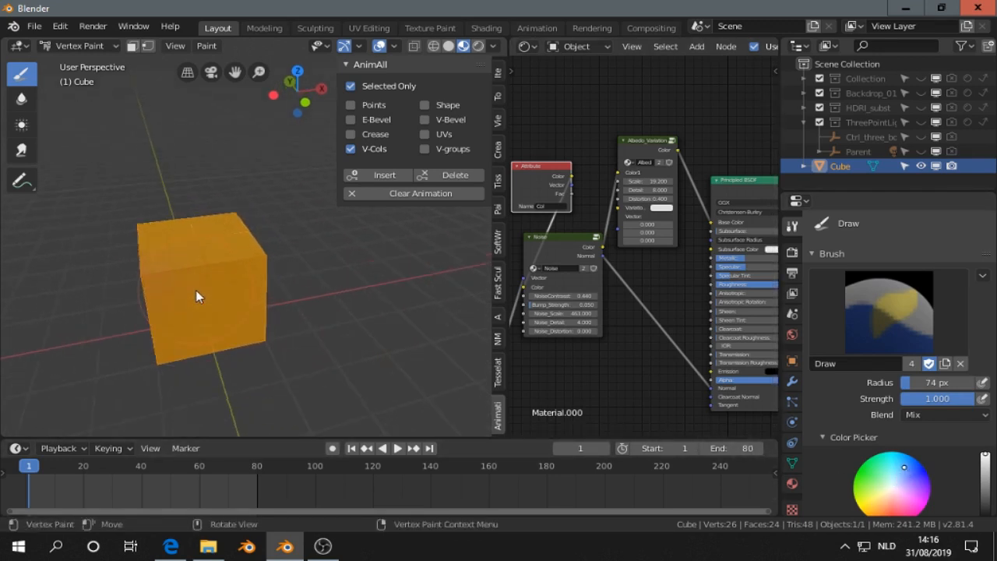
Paint a blue stripe across the cube, then move to frame 40 and the final frame.
left_click_drag(198, 296, 249, 269)
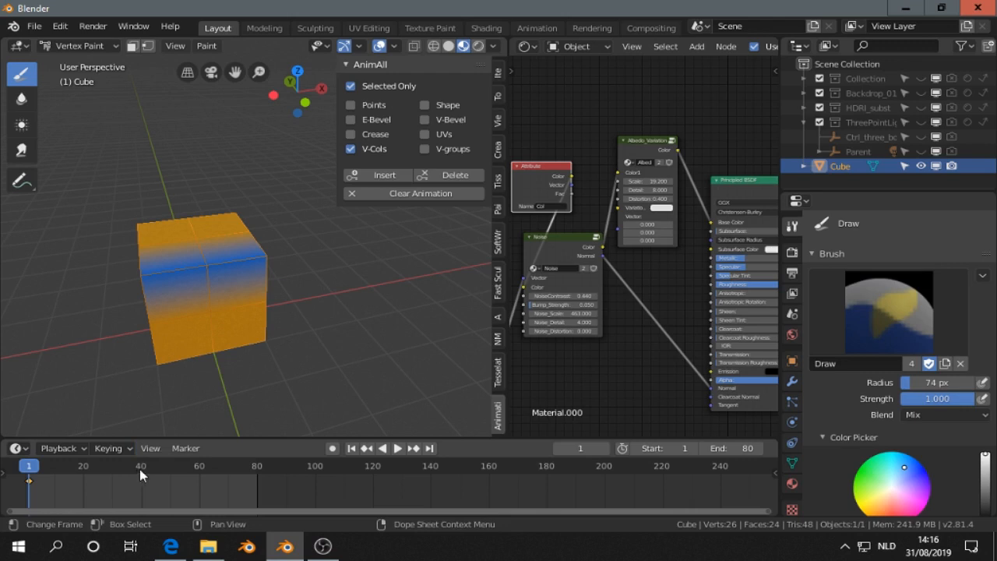
left_click_drag(29, 465, 138, 465)
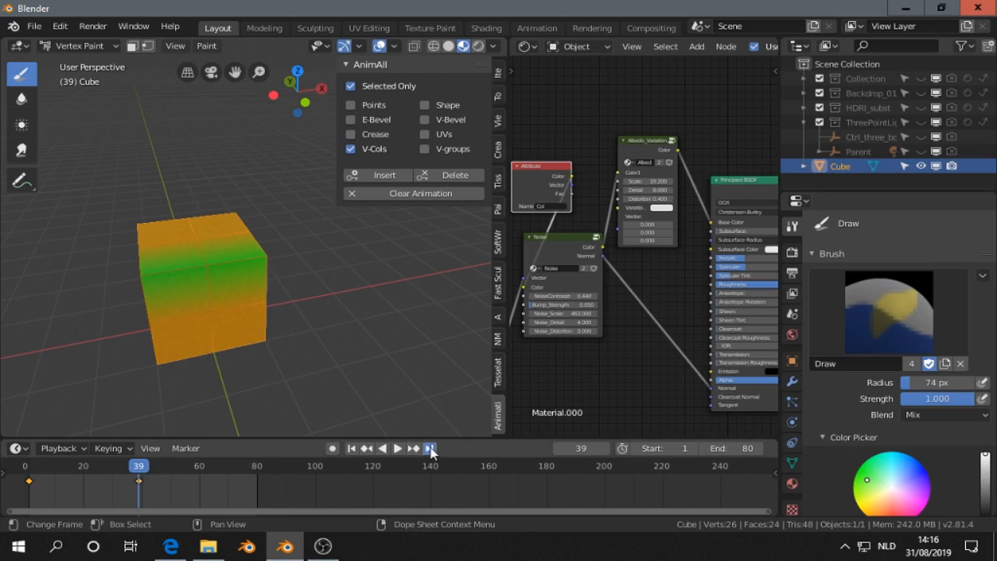
left_click(429, 448)
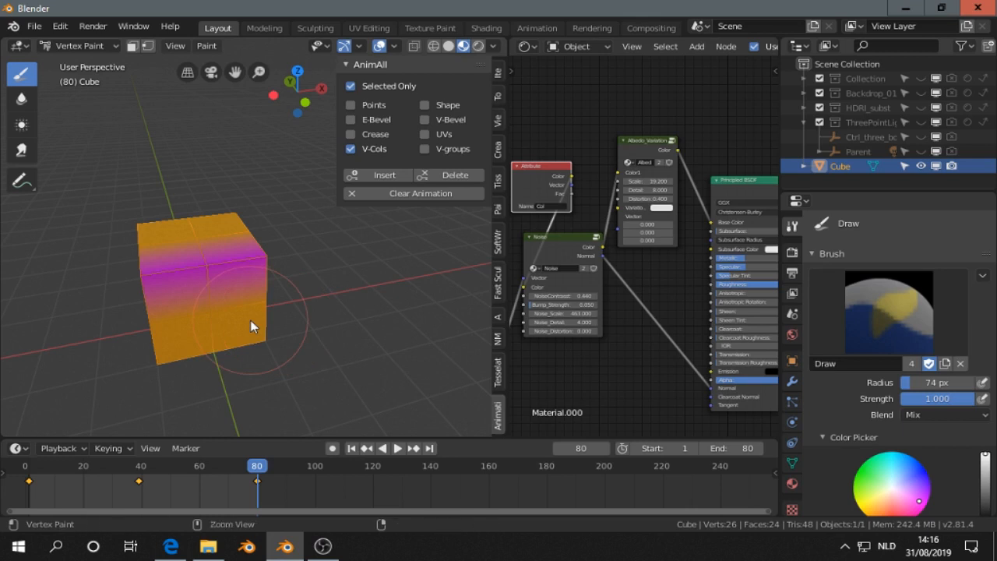
Return to Object Mode, select the cube and reposition its material's Col Attribute node.
key("ctrl+tab")
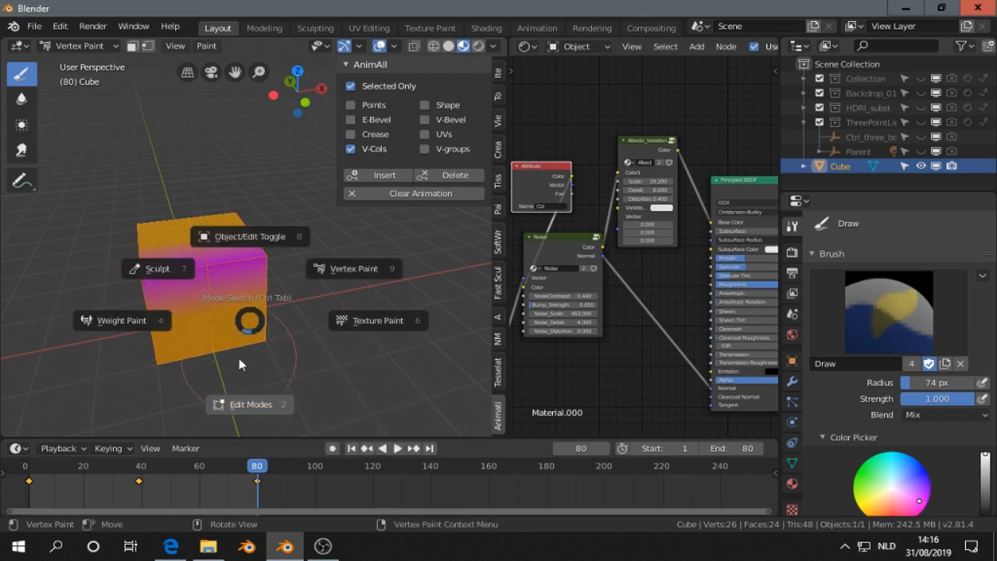
left_click(250, 320)
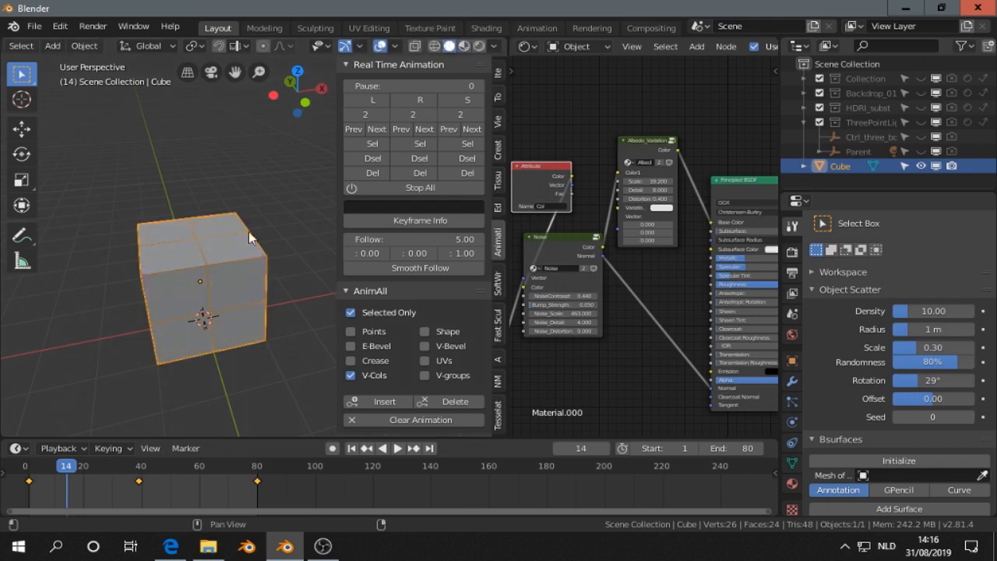
left_click(463, 46)
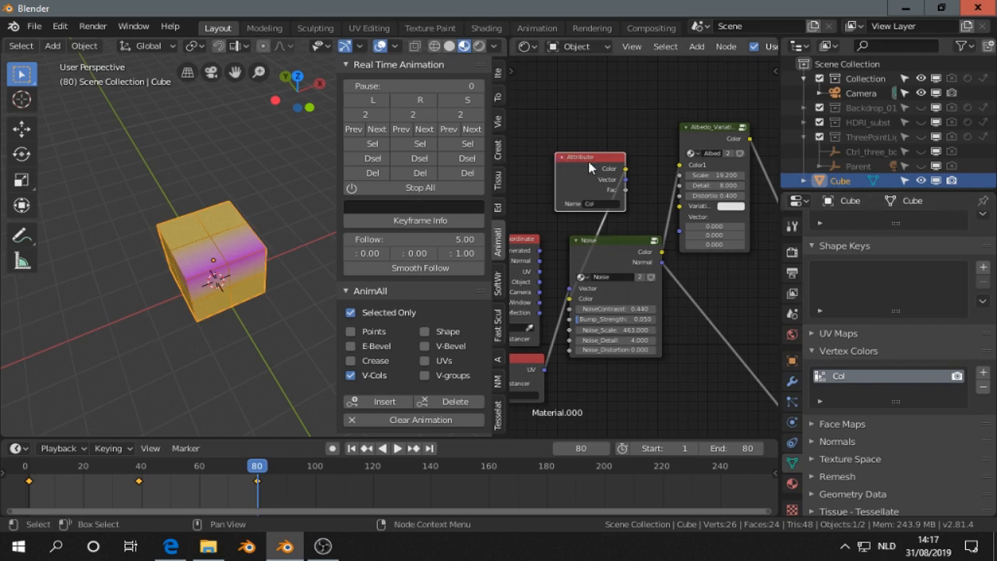
left_click_drag(590, 157, 577, 141)
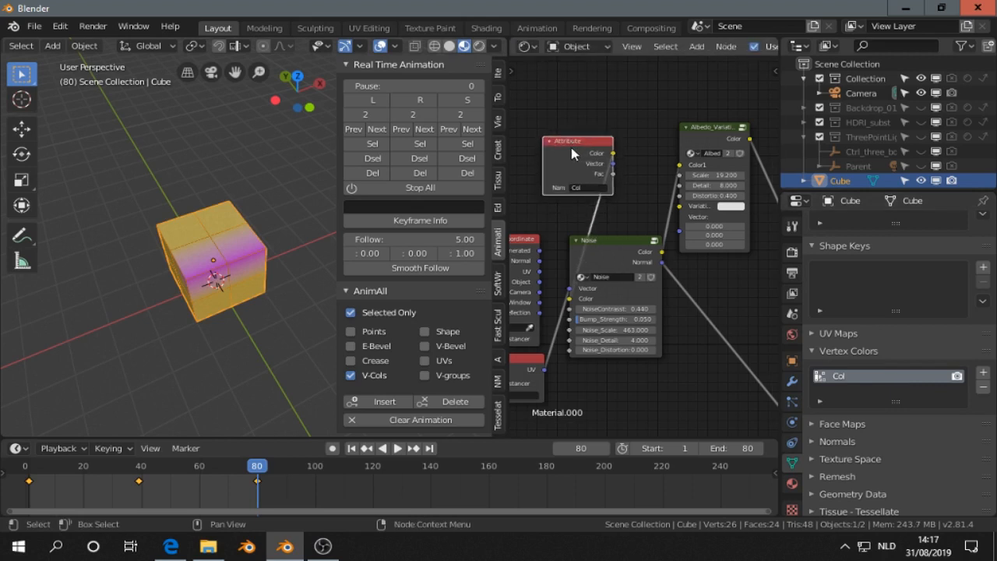
mouse_move(595, 187)
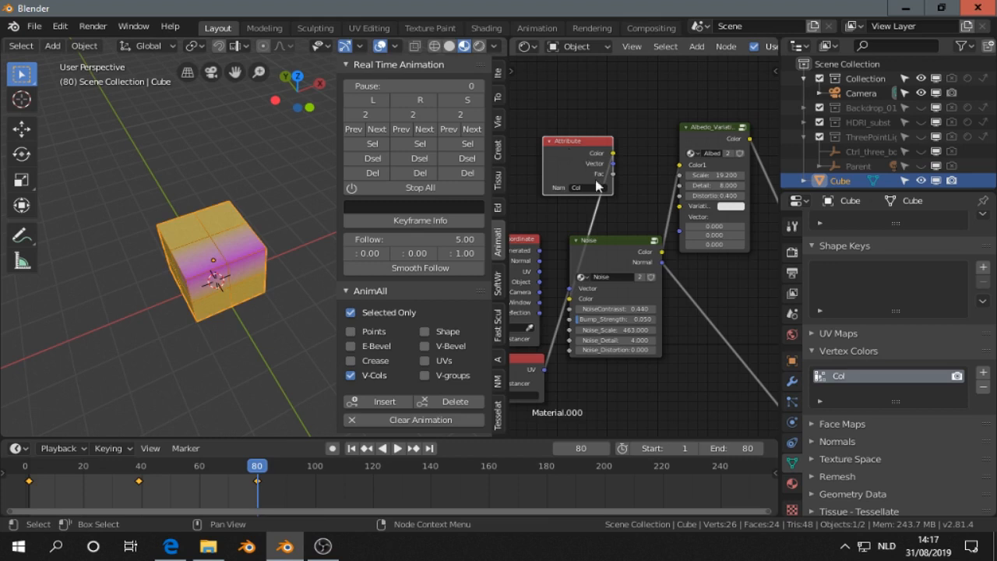
mouse_move(296, 277)
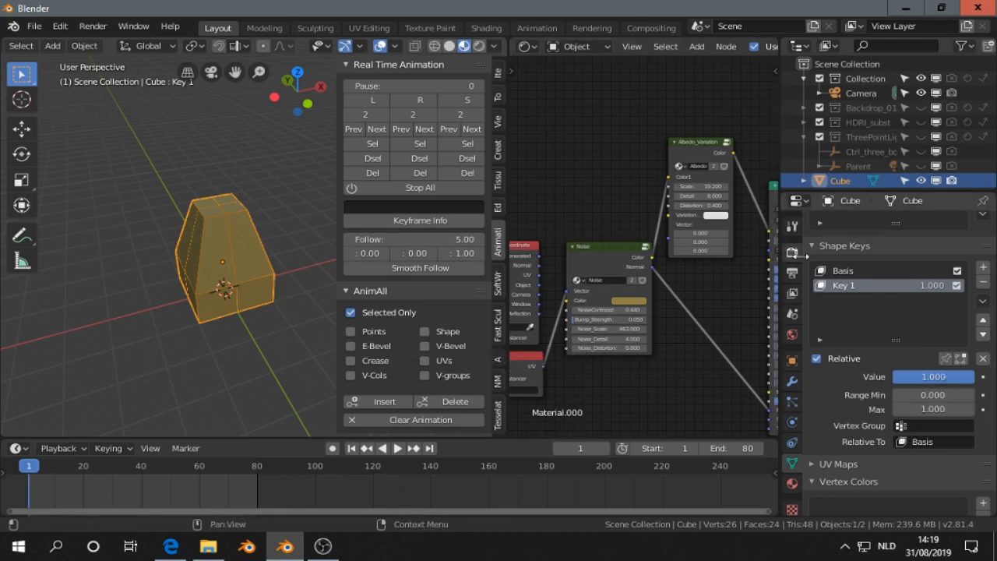
Adjust the Key 1 shape key influence, keyframe it, and play back the morph.
left_click_drag(966, 376, 904, 376)
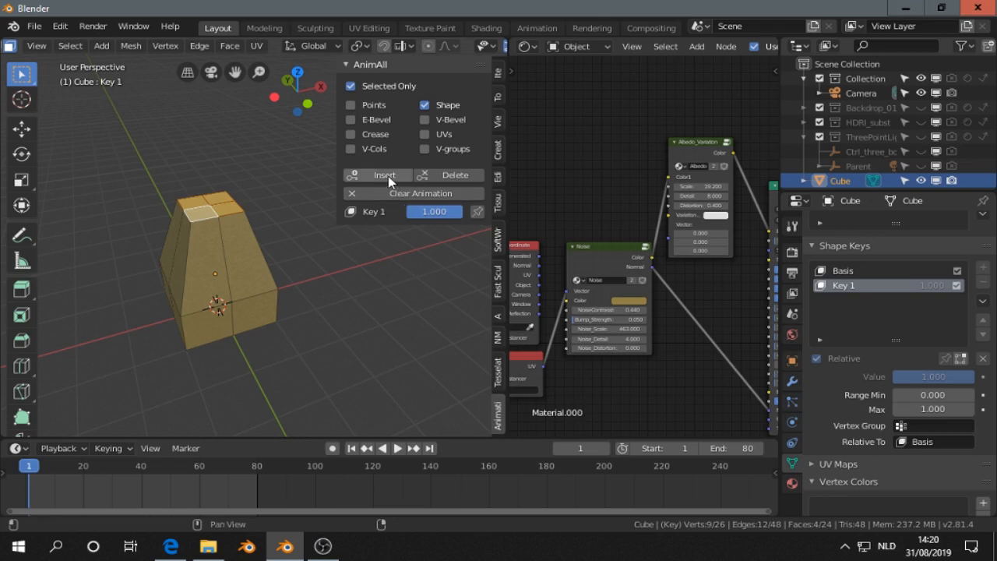
left_click(138, 466)
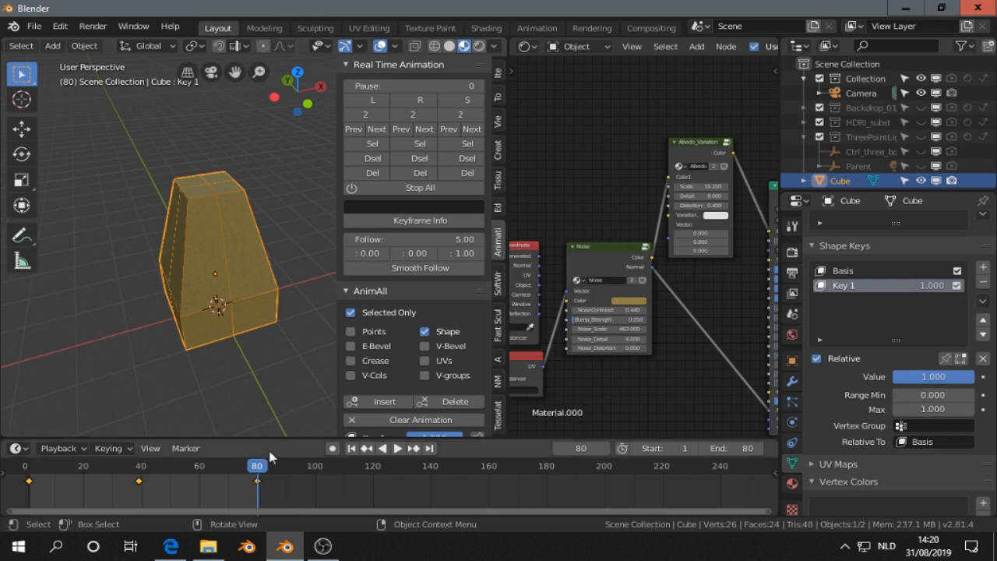
left_click(397, 447)
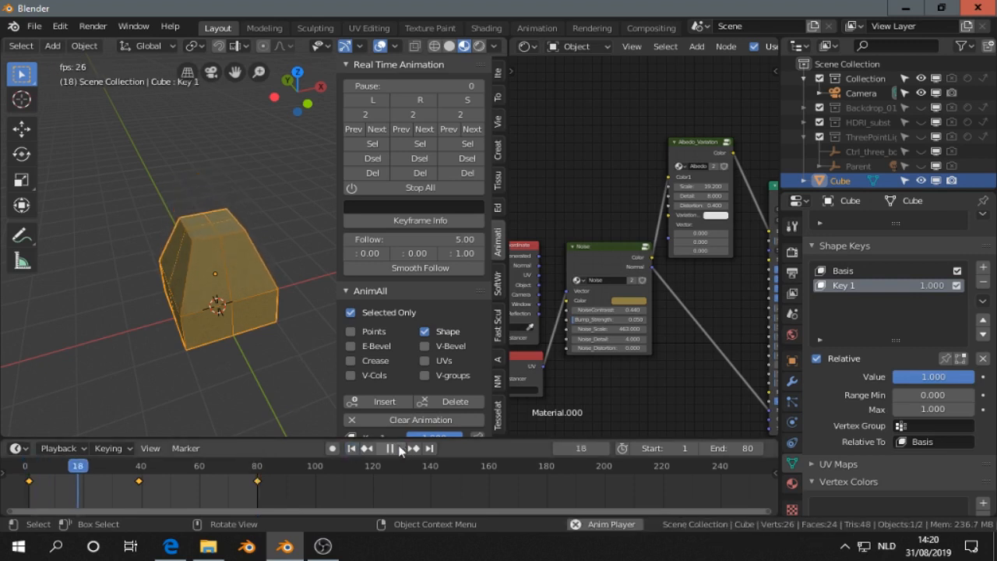
left_click(388, 448)
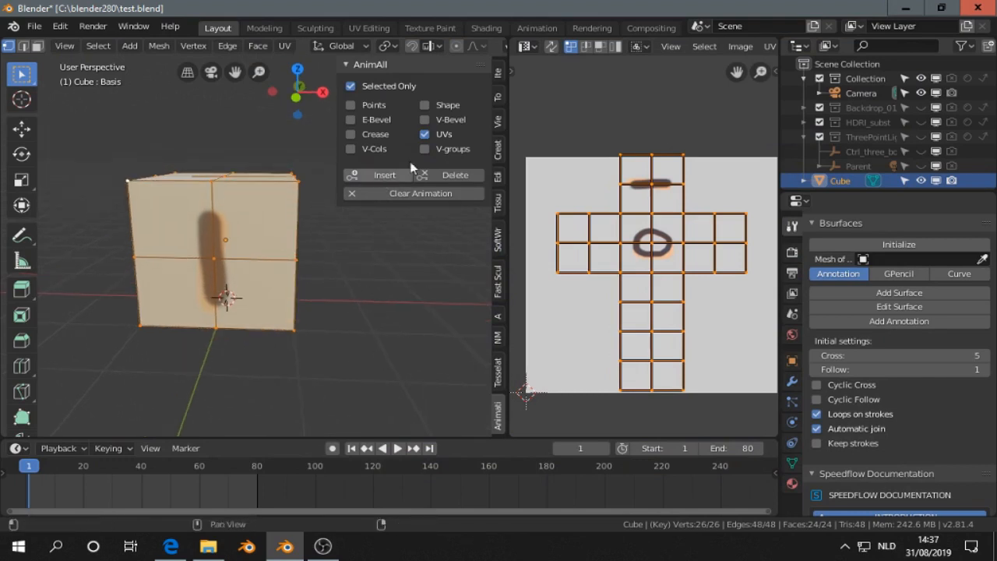
mouse_move(383, 175)
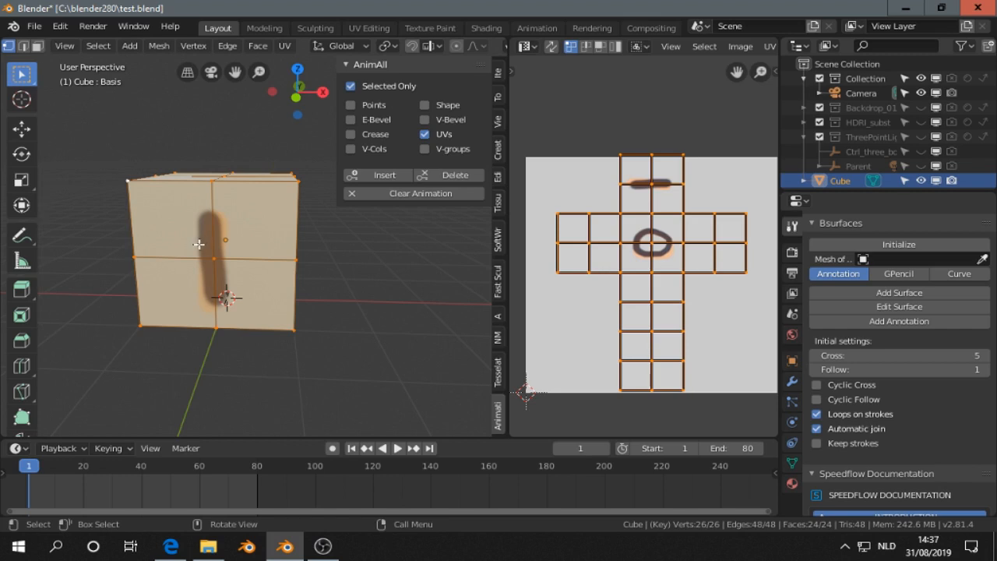
mouse_move(634, 119)
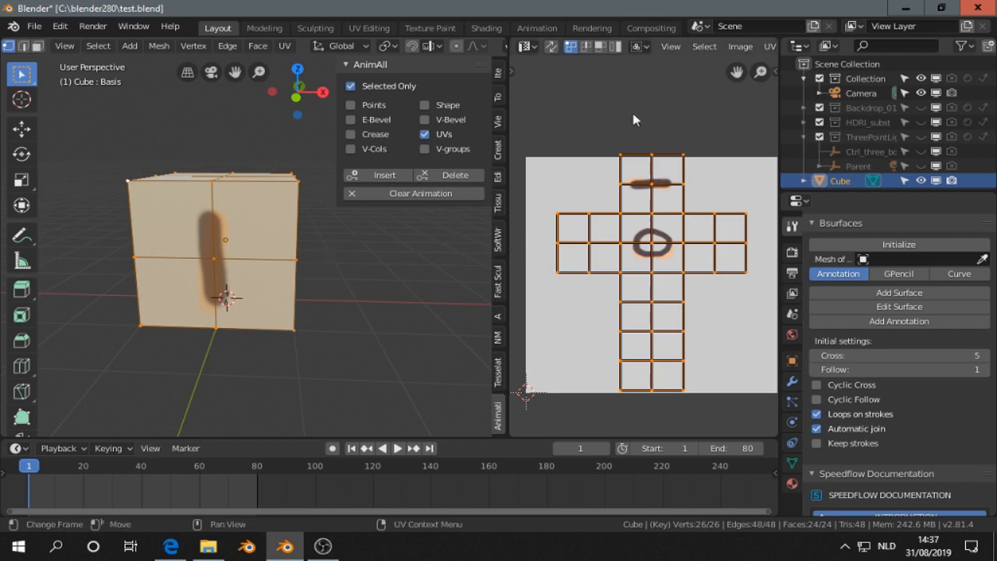
Turn the right area into the UV Editor and advance to frame 40 for UV keying.
left_click(525, 46)
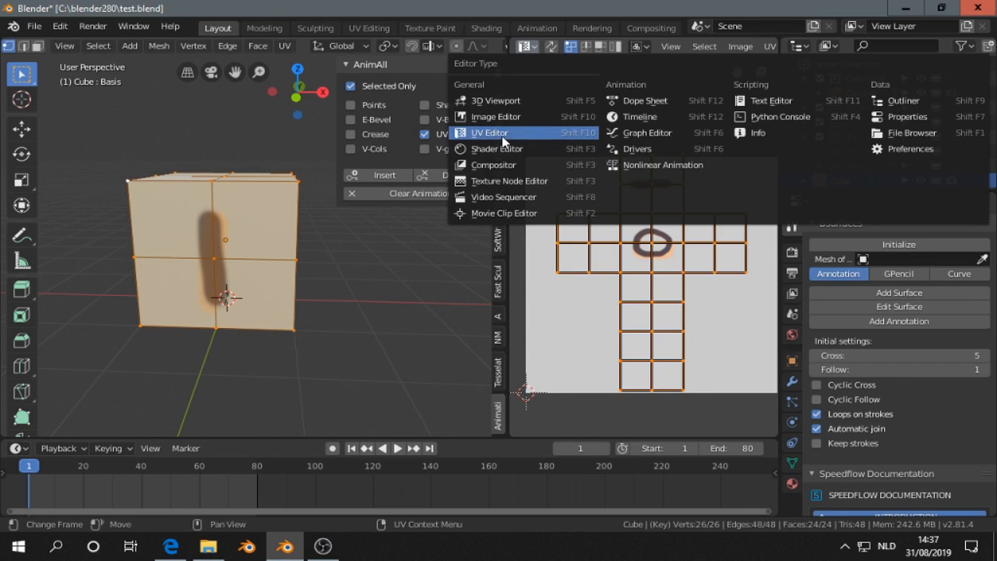
left_click(489, 132)
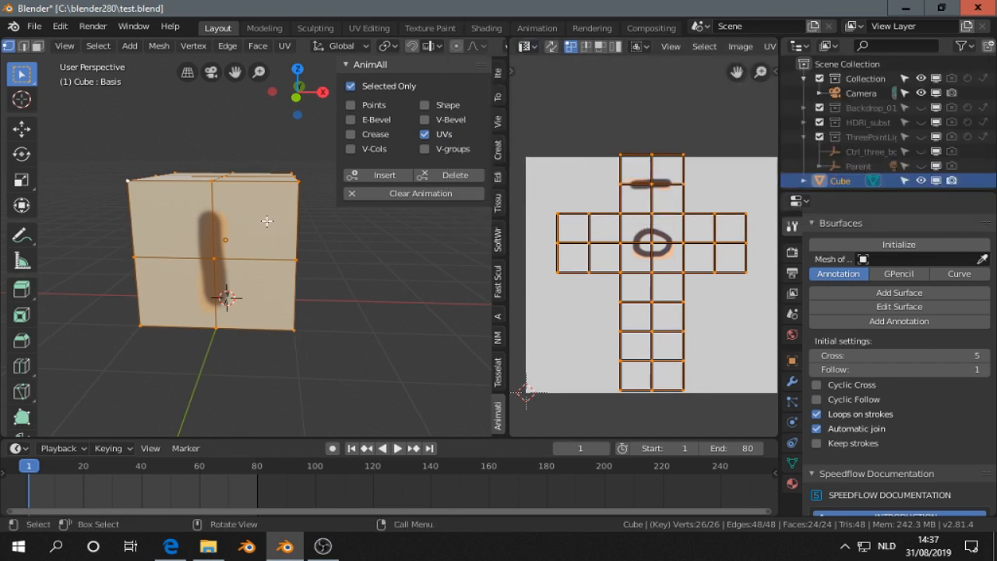
mouse_move(218, 414)
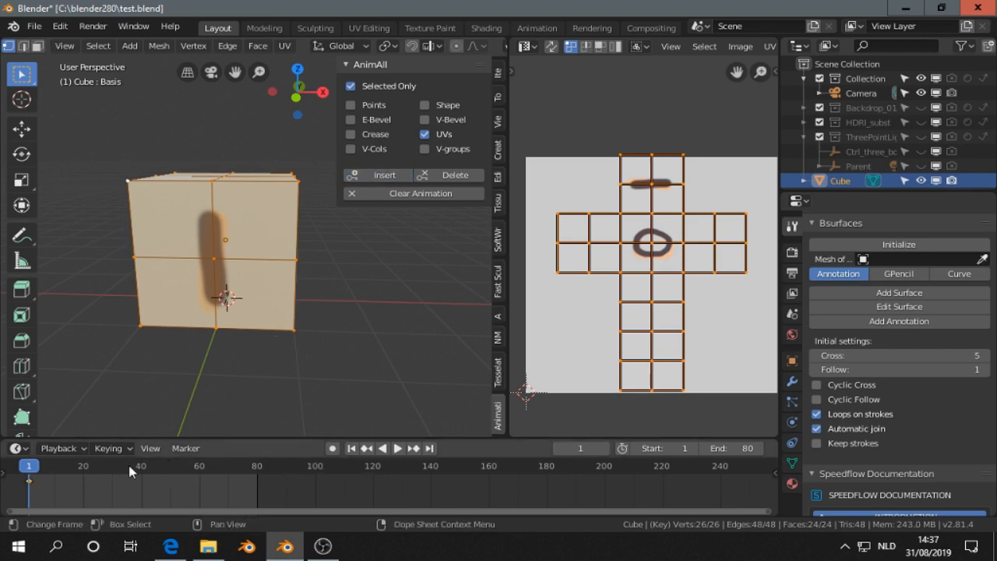
left_click(139, 465)
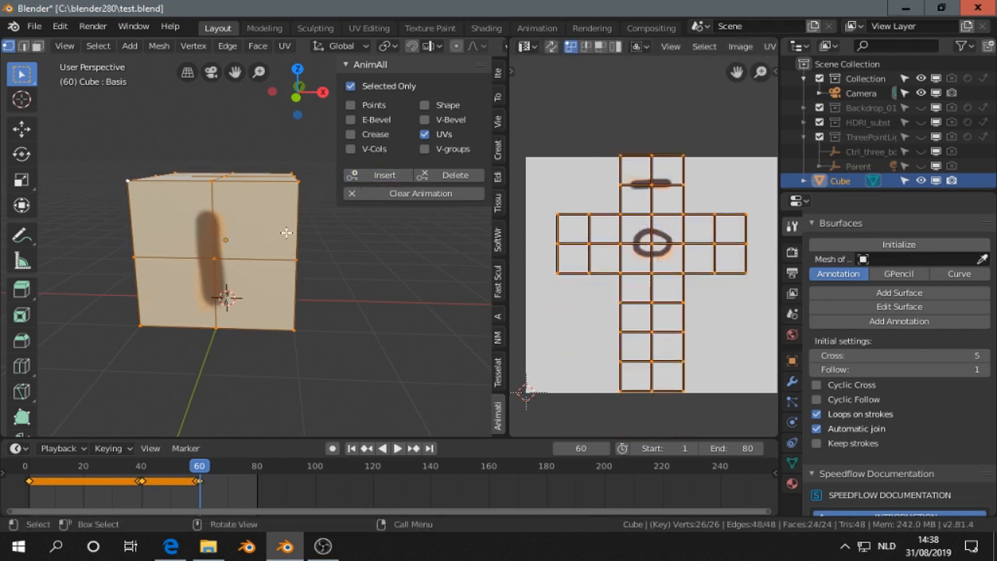
key("ctrl+tab")
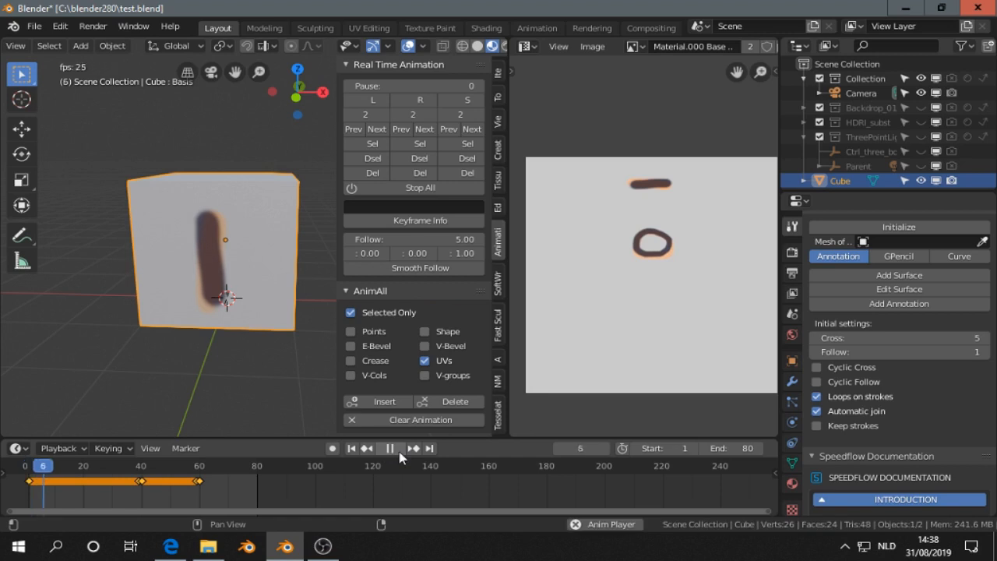
left_click(388, 448)
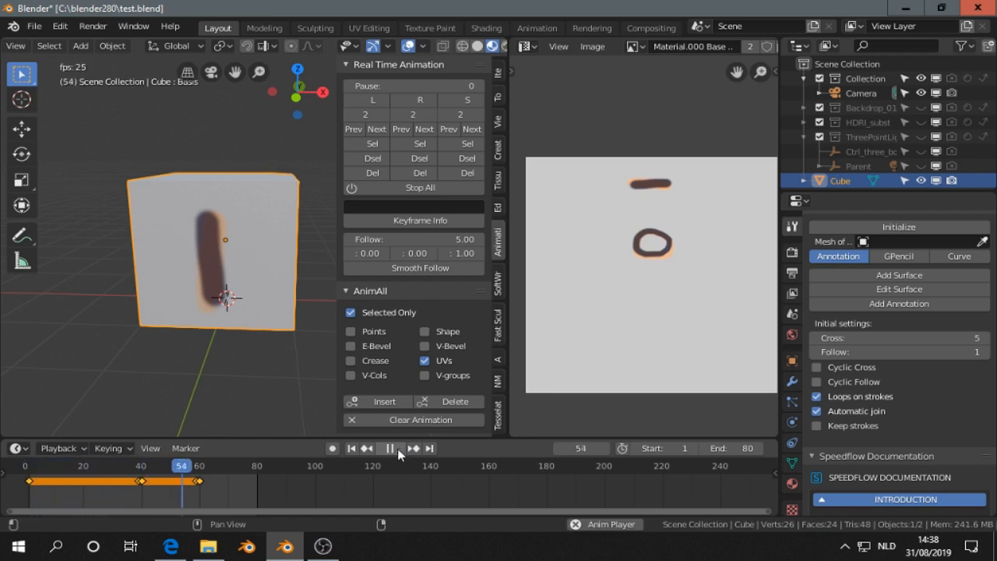
left_click(397, 447)
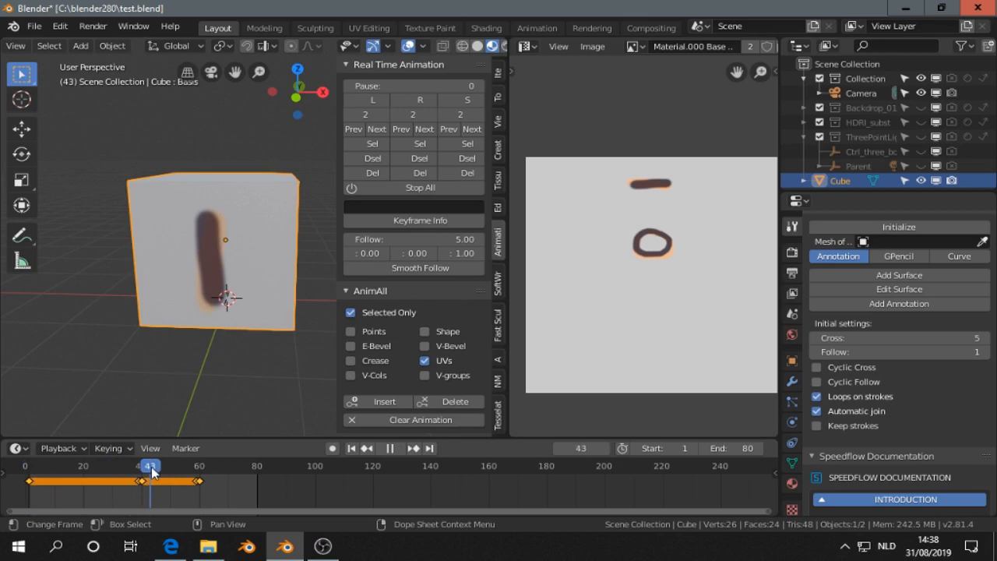
left_click(93, 26)
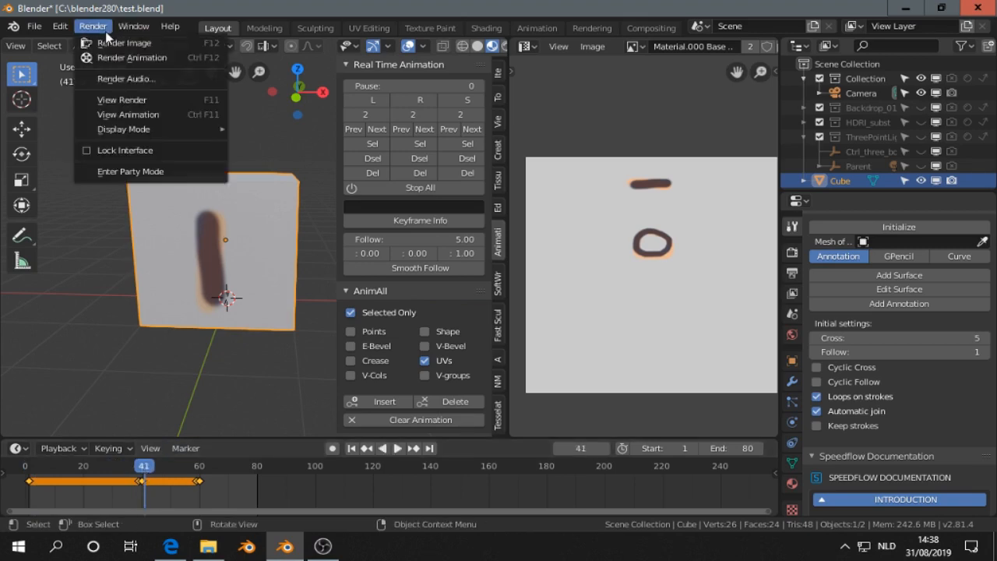
left_click(123, 43)
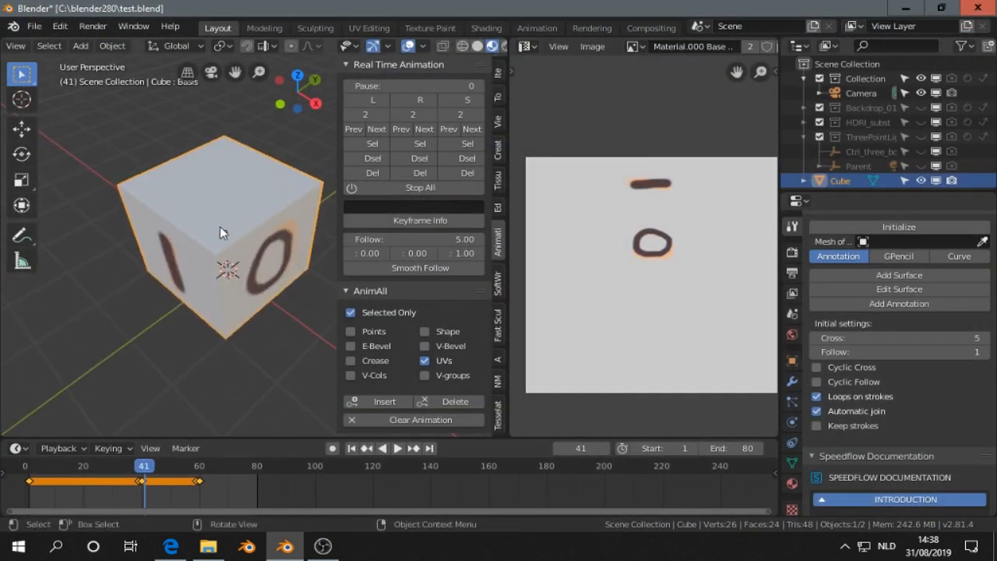
mouse_move(179, 214)
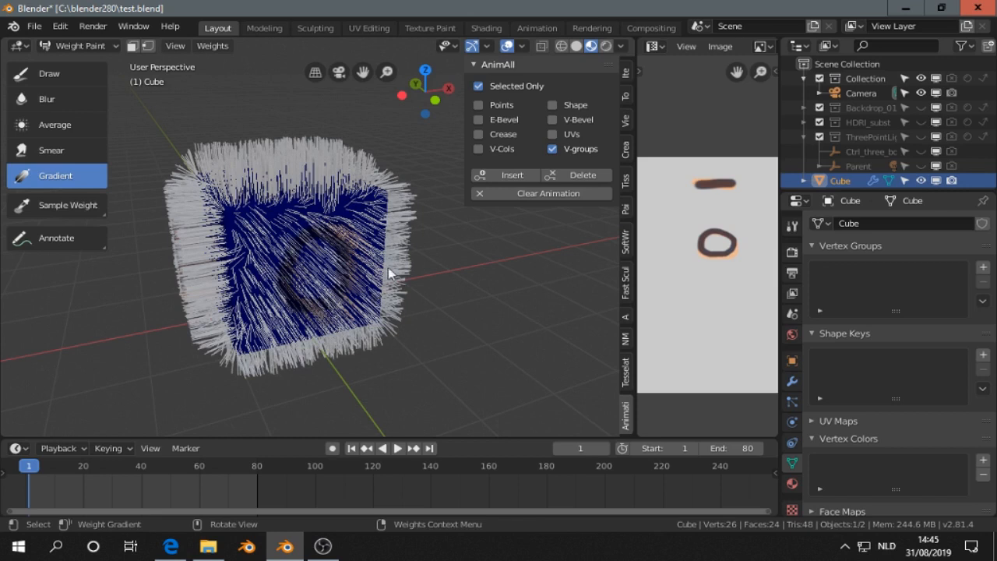
mouse_move(554, 157)
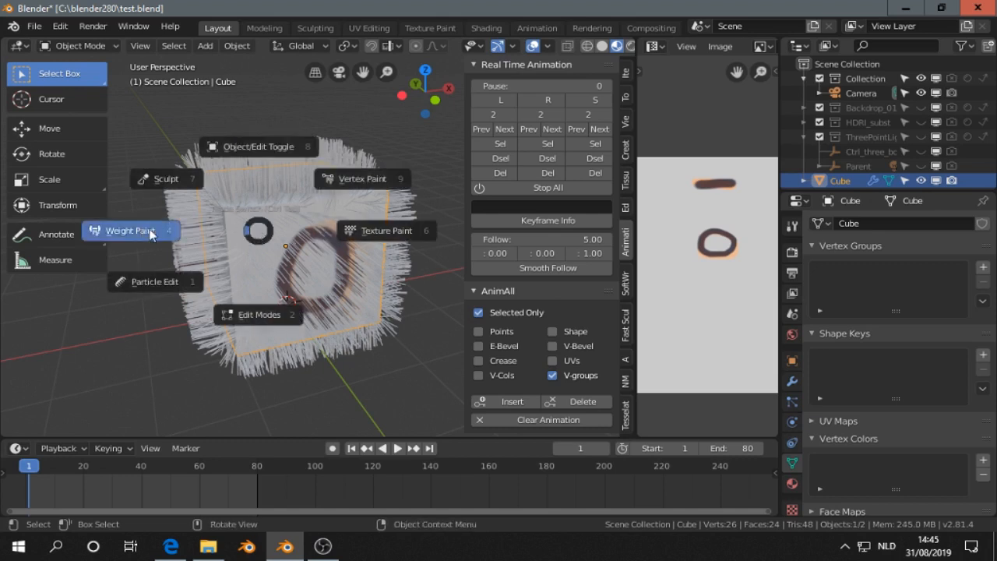
Enter Weight Paint mode, apply a new gradient at frame 40 and paint zero weight over the cube faces.
left_click(127, 230)
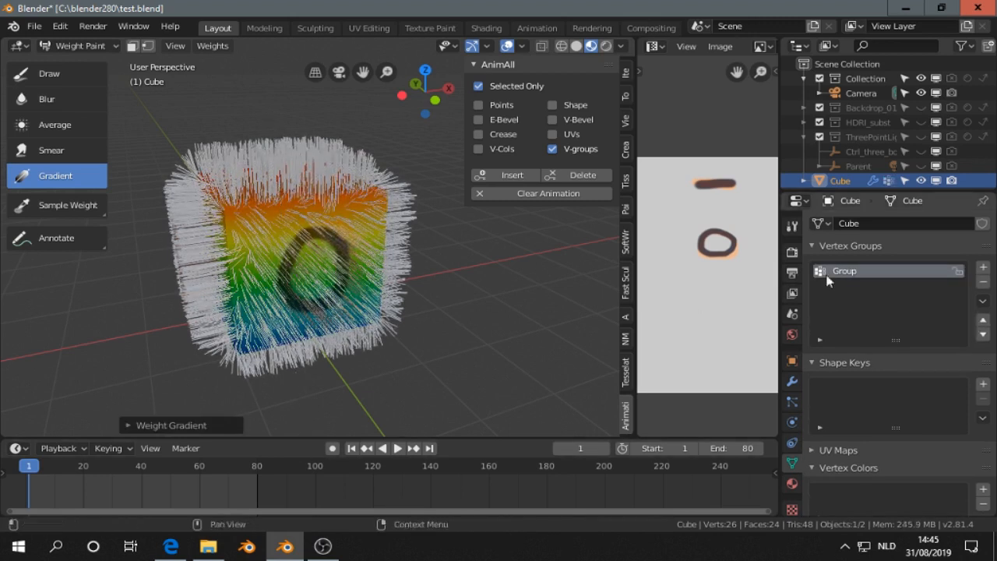
mouse_move(847, 275)
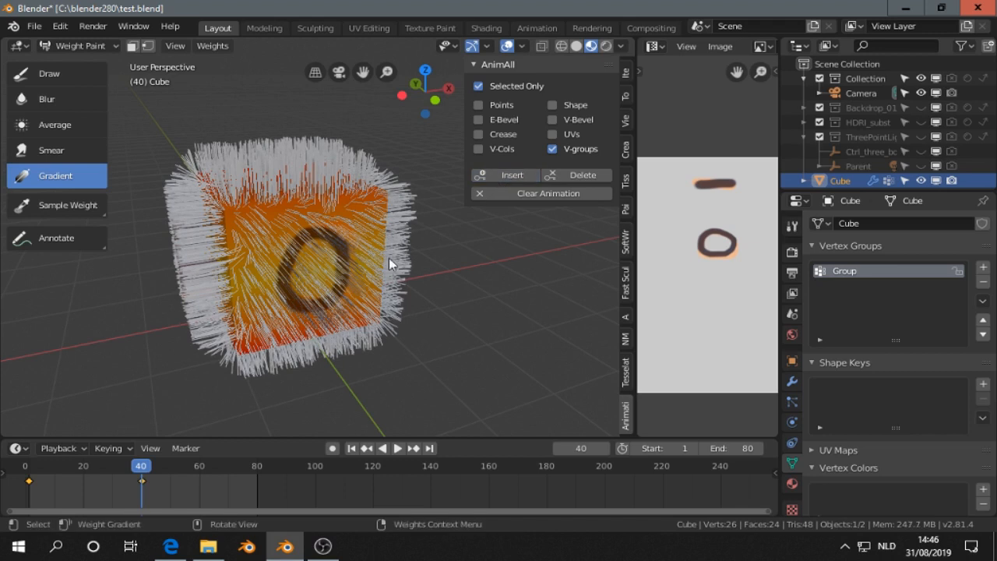
left_click(56, 73)
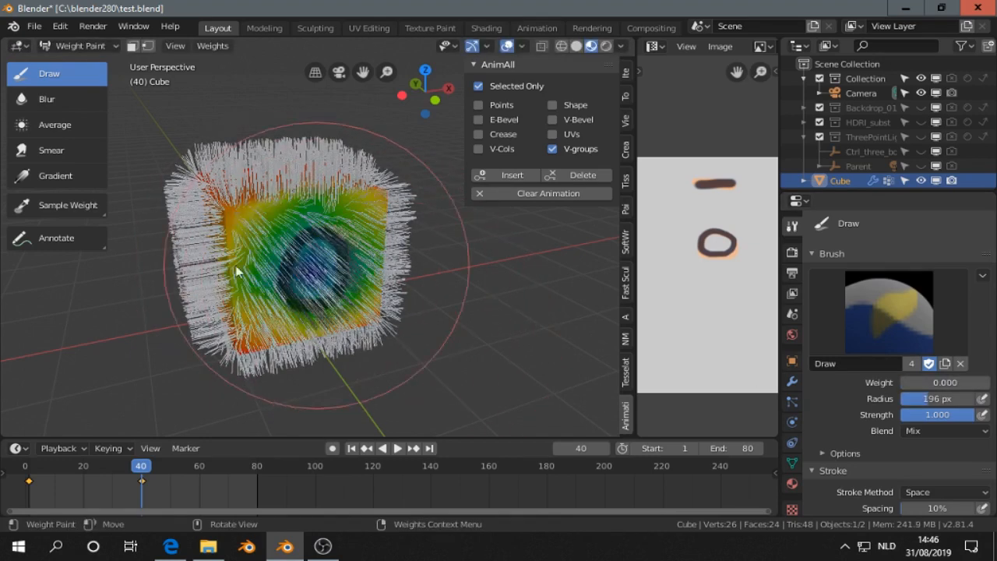
left_click(317, 230)
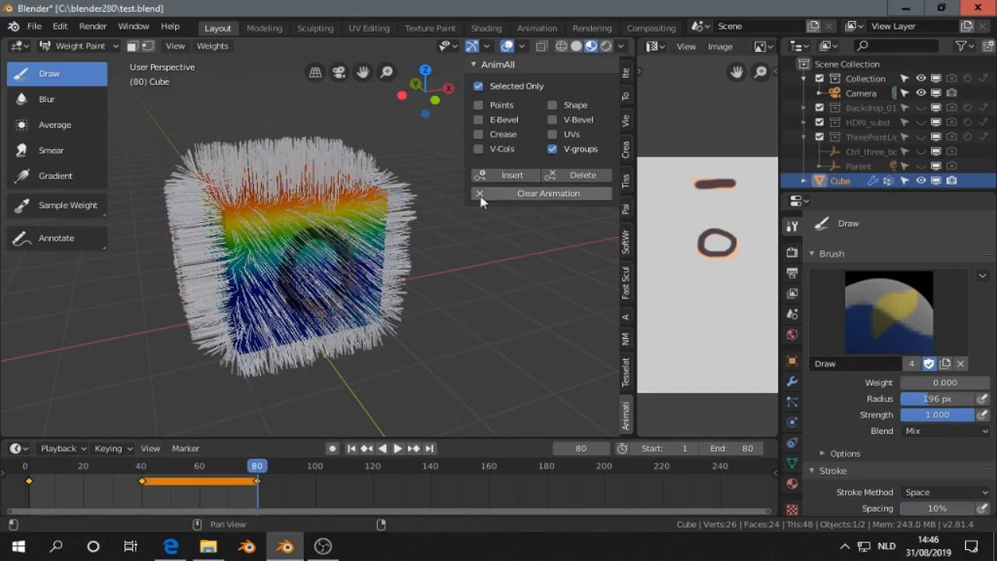
mouse_move(312, 230)
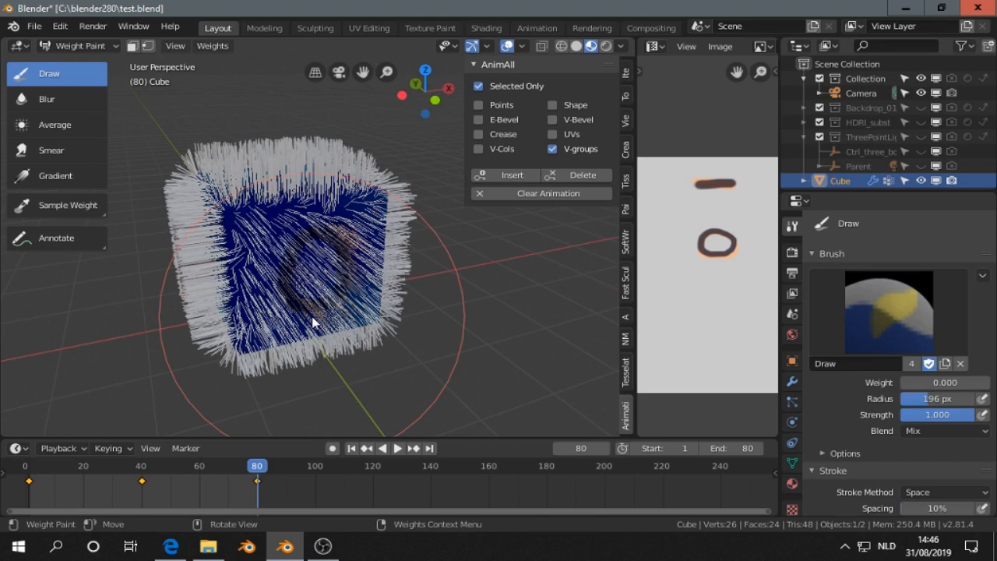
left_click(78, 46)
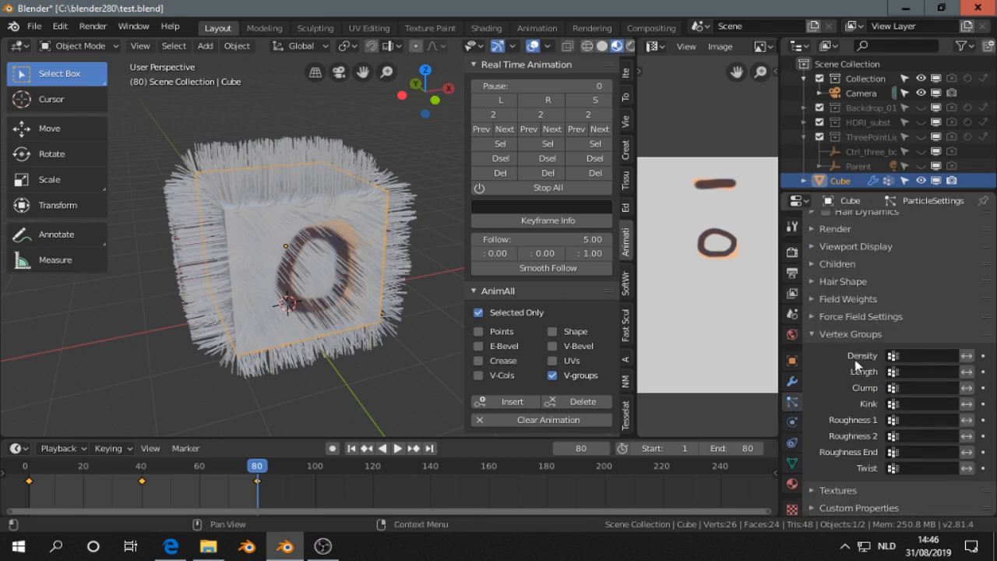
Set hair Density to vertex group 'Group', then play the animation twice, stopping at frame 20.
left_click(923, 355)
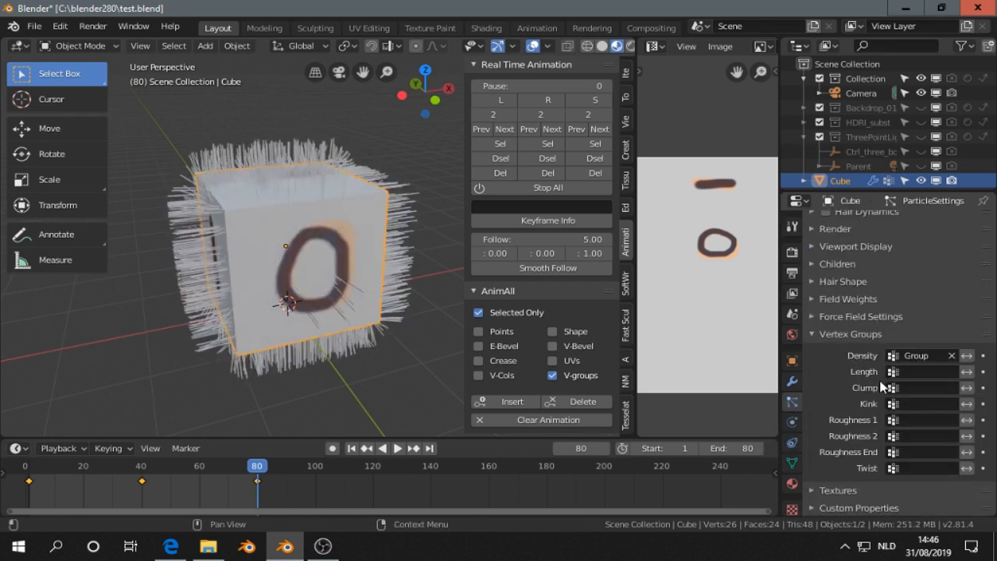
left_click(397, 448)
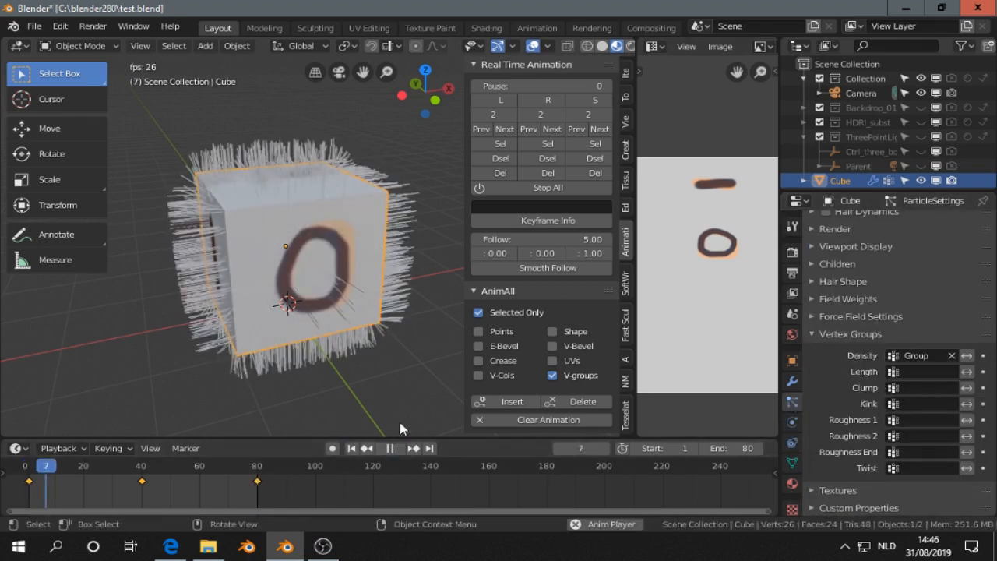
left_click(387, 447)
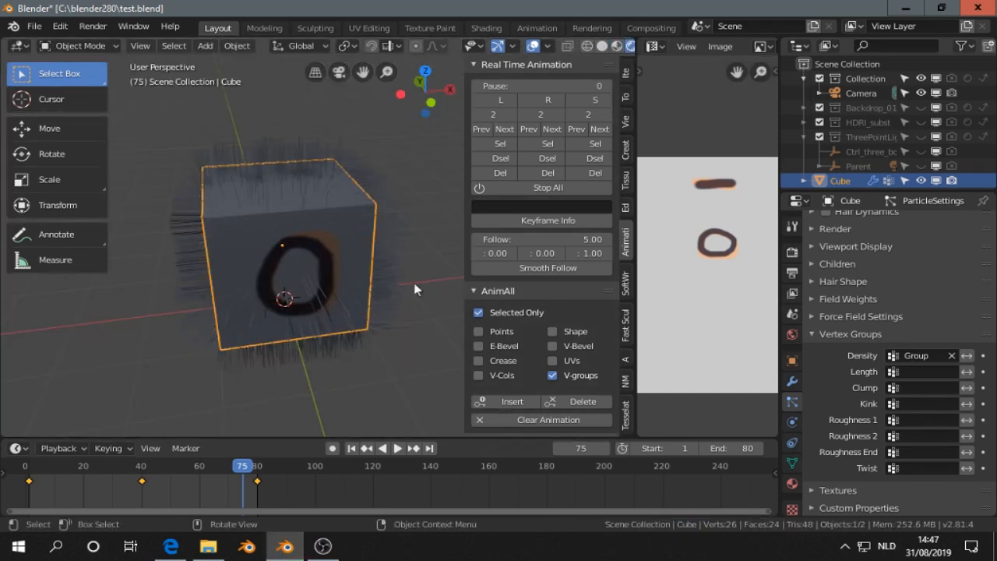
left_click(397, 448)
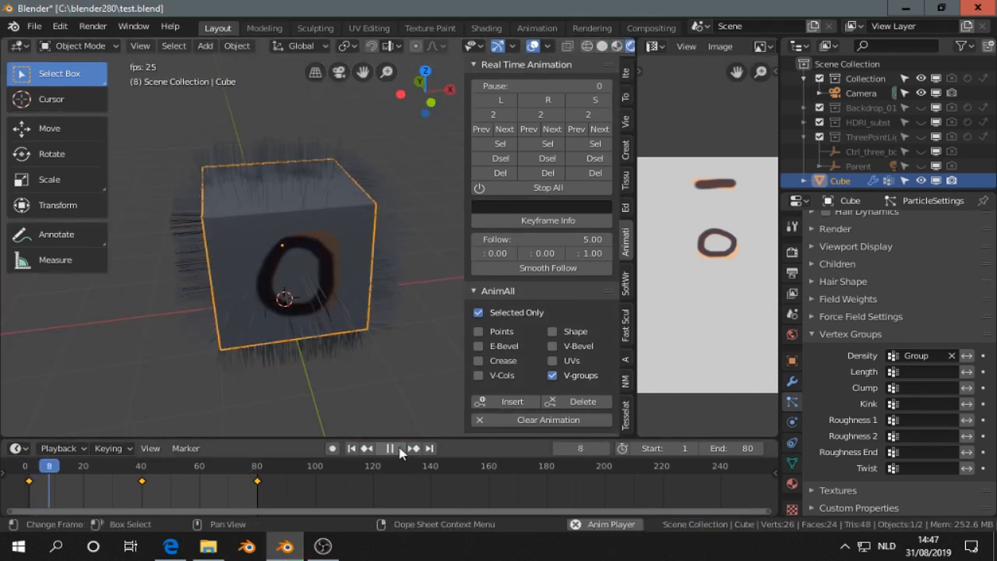
left_click(389, 448)
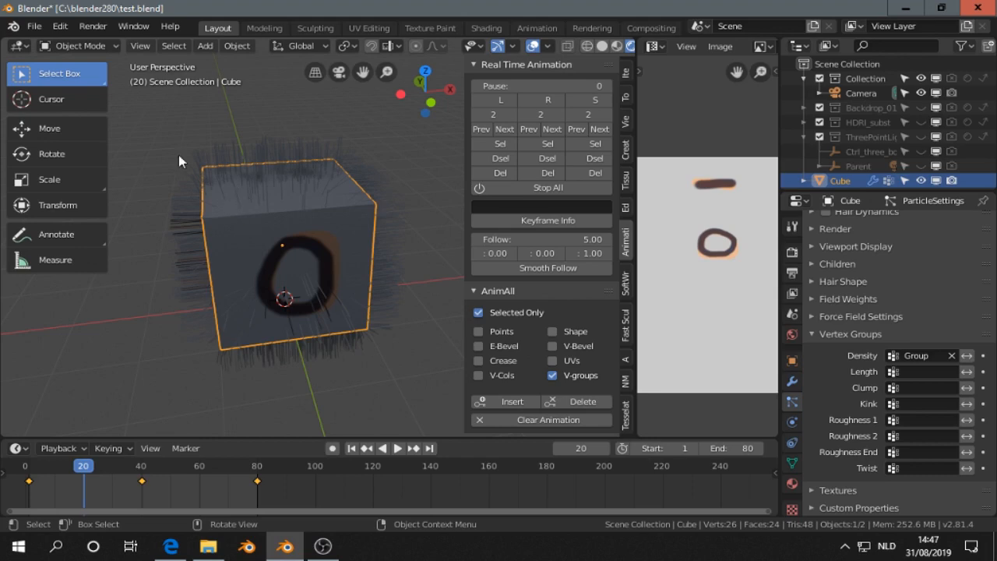
Render still images at frames 20 and 40, closing each result, then render frame 76.
left_click(93, 26)
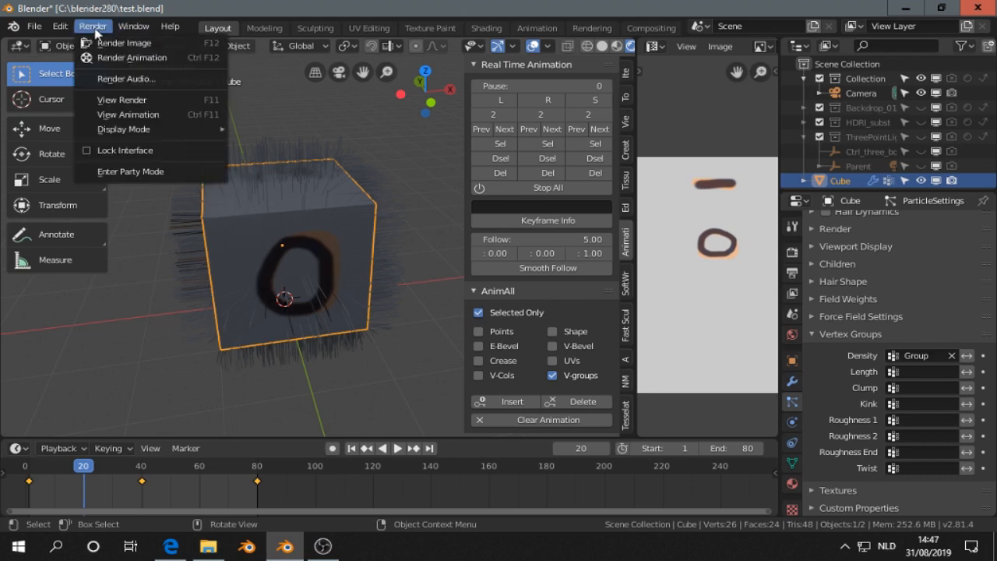
left_click(123, 43)
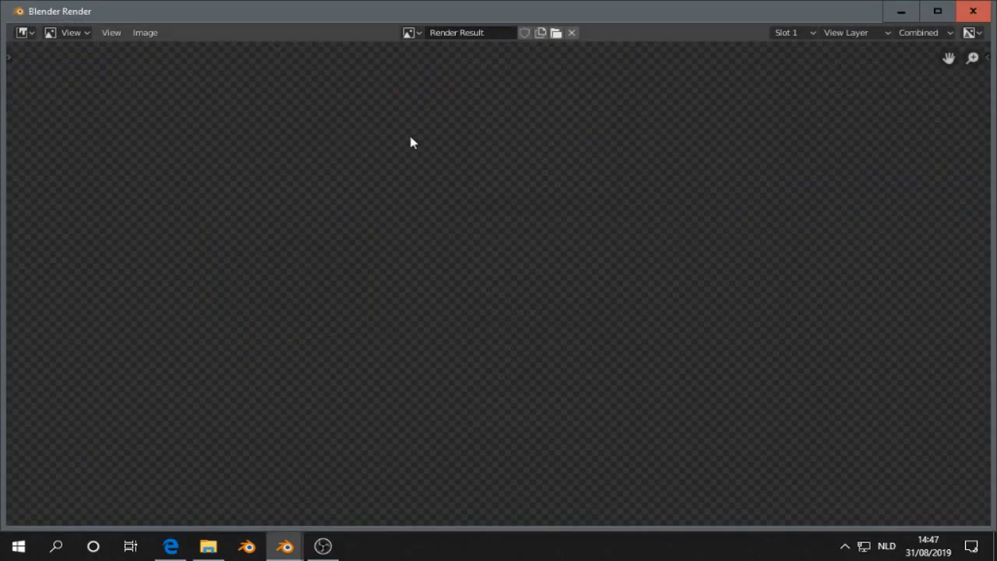
left_click(855, 32)
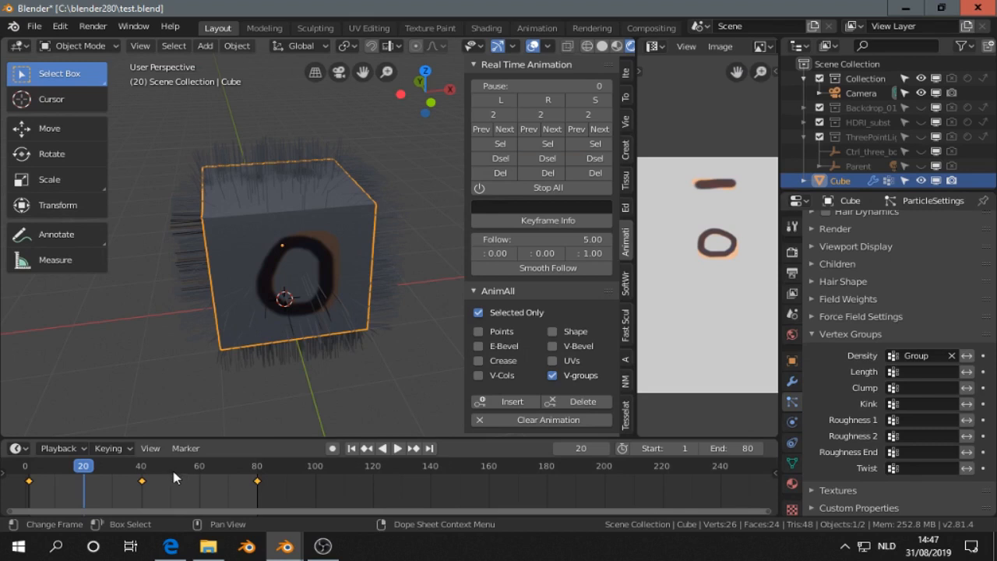
left_click(93, 26)
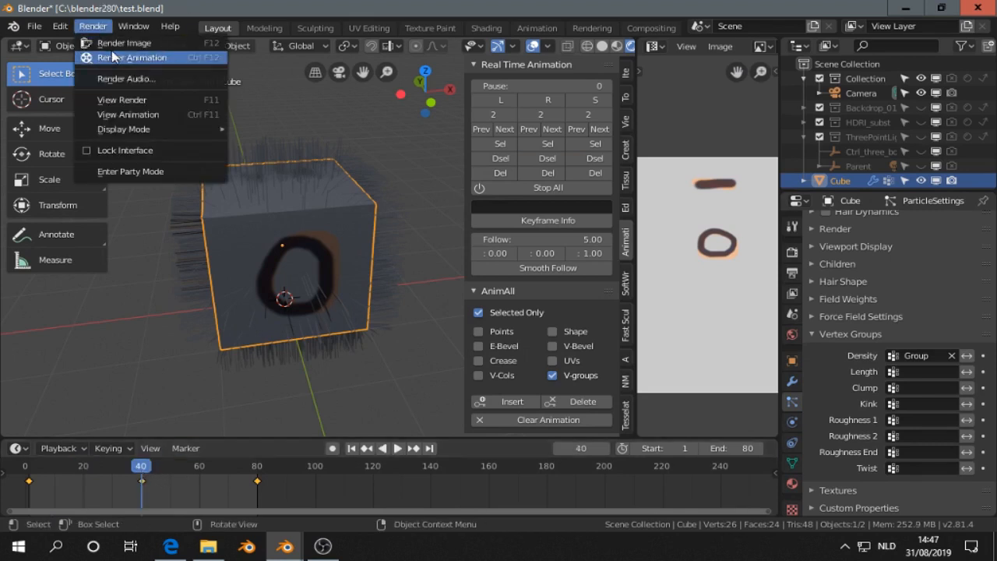
left_click(123, 42)
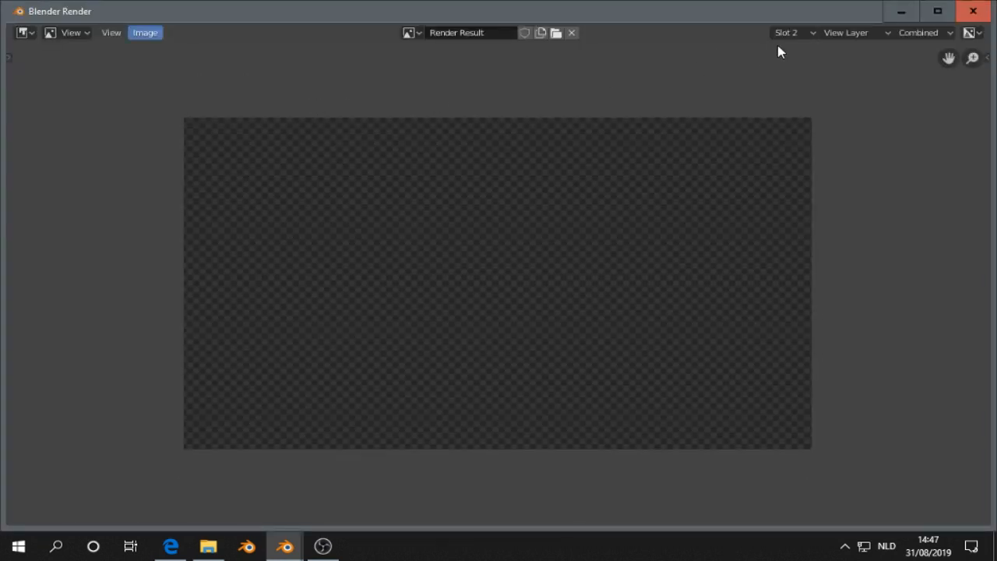
left_click(791, 32)
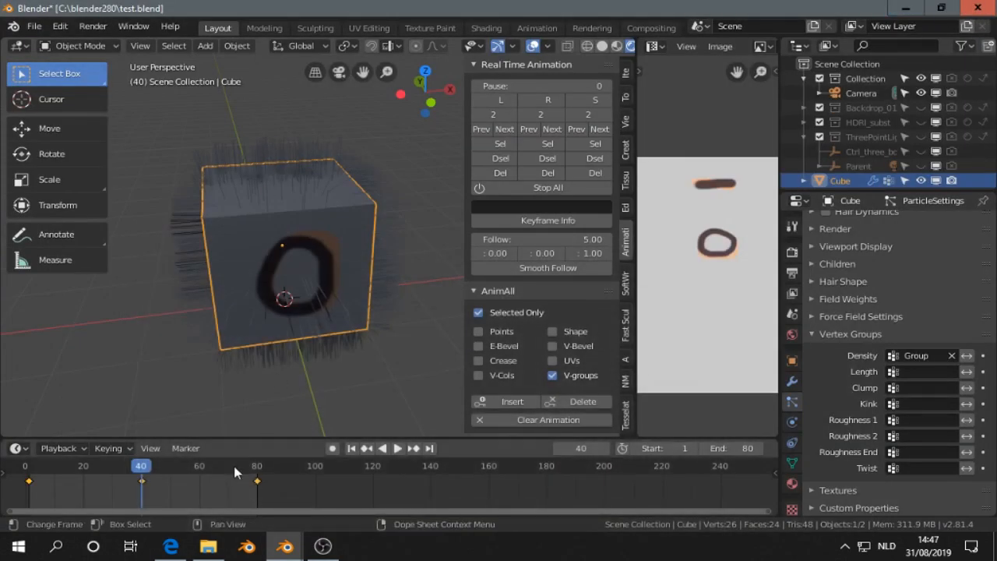
left_click(92, 25)
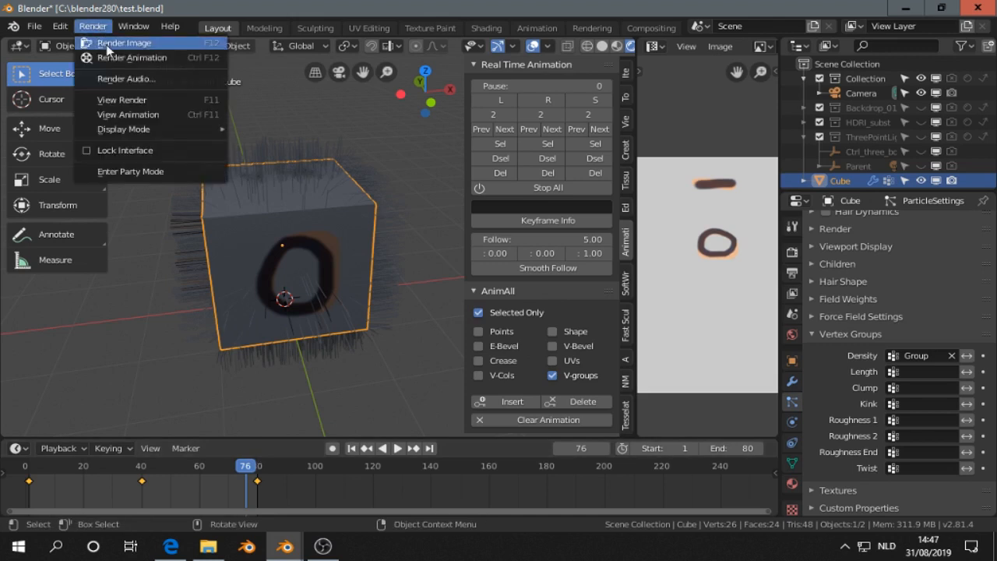
left_click(122, 43)
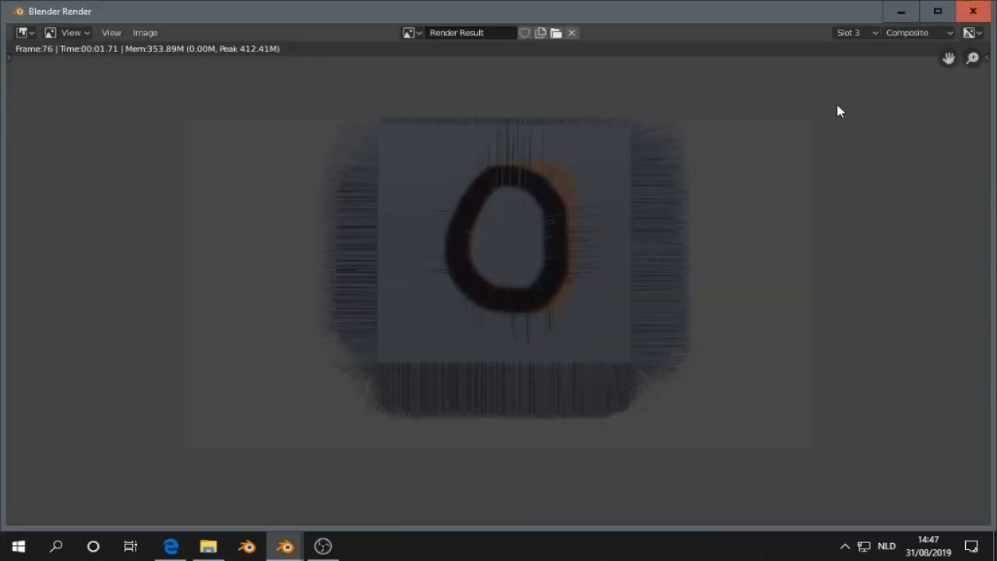